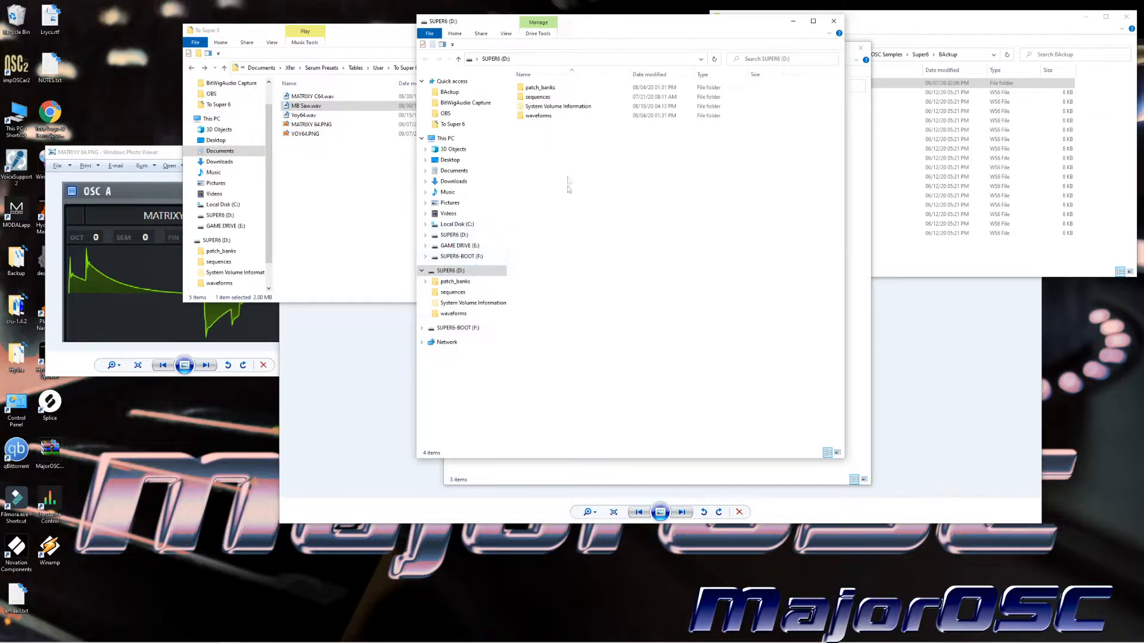
{"action": "mouse_move", "coordinate": [537, 96]}
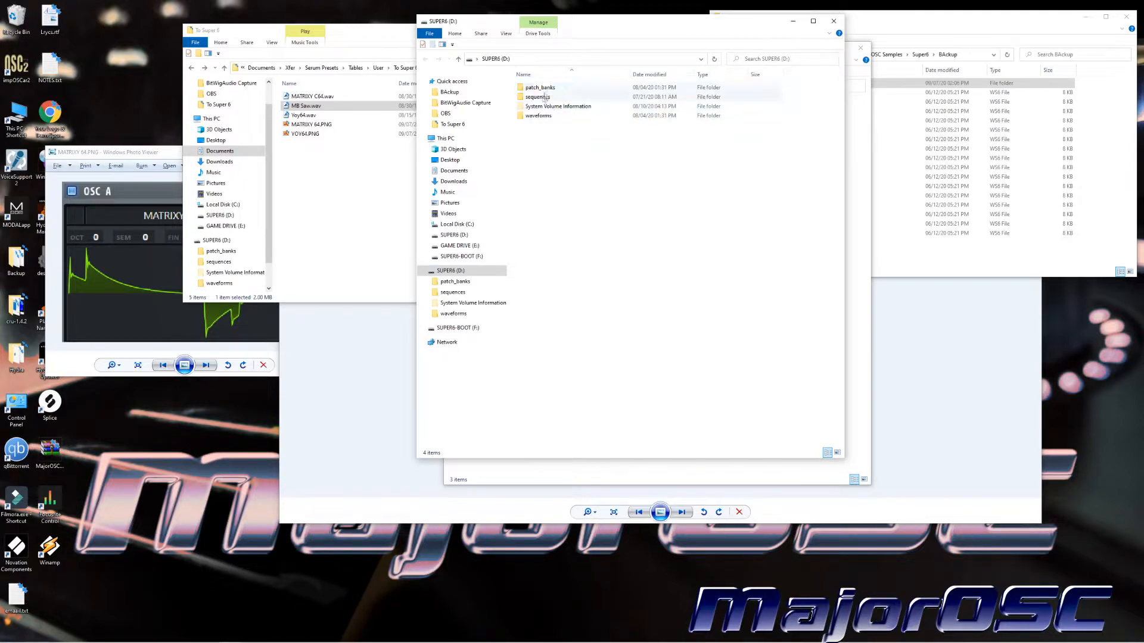
{"action": "mouse_move", "coordinate": [539, 115]}
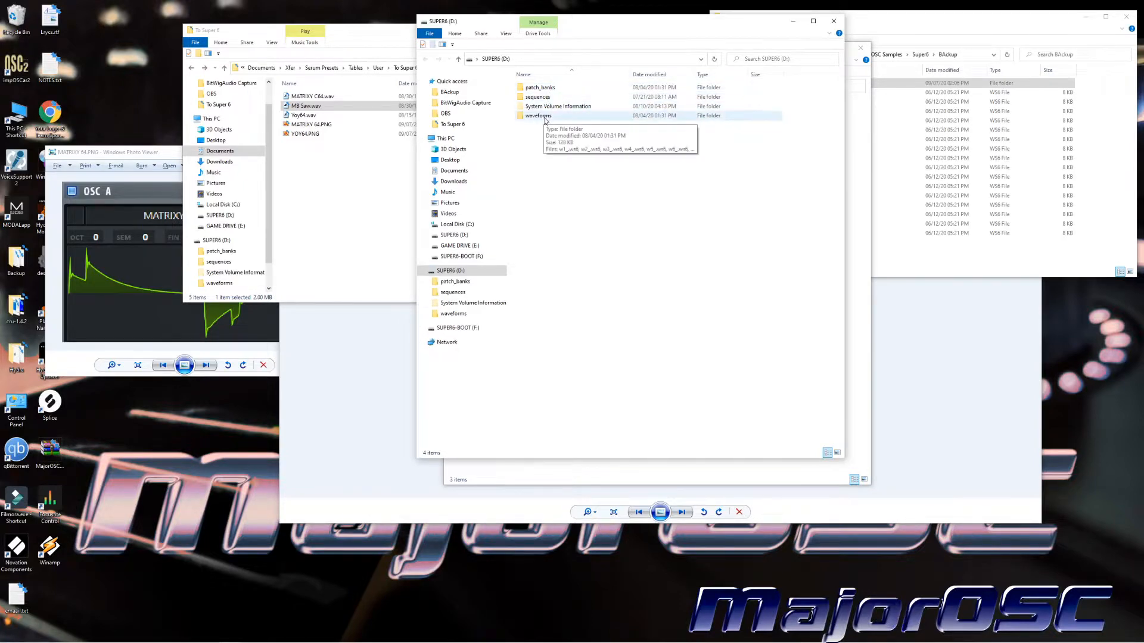
Open the waveforms folder on the SUPER6 (D:) drive.
{"action": "double_click", "coordinate": [537, 115]}
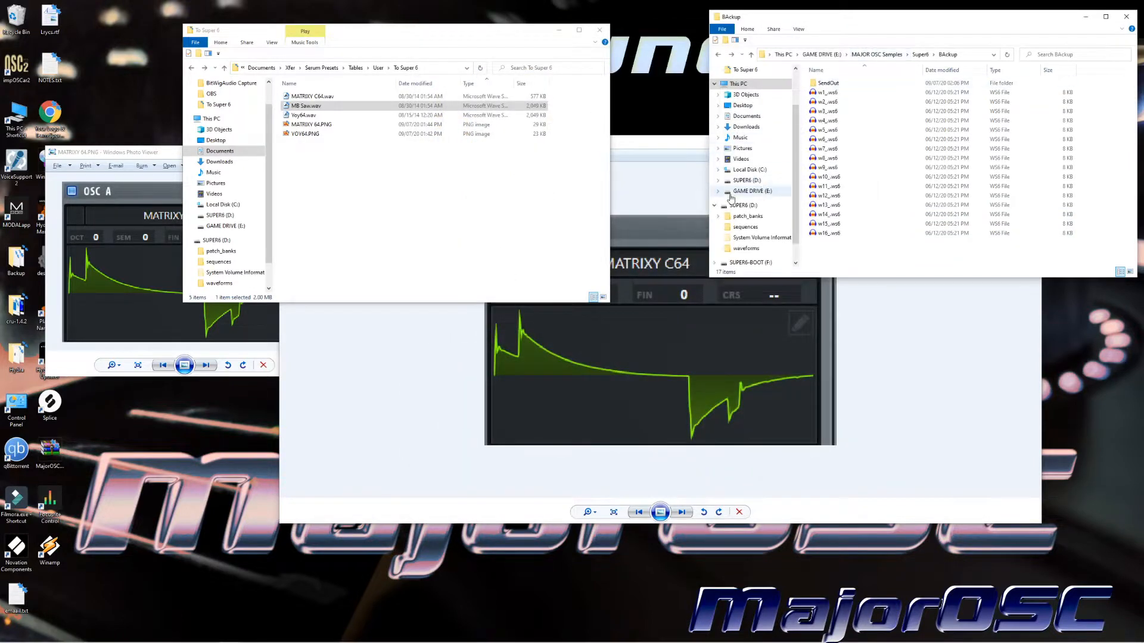
Open MB Saw.wav from the To Super 6 folder with Audacity.
{"action": "left_click", "coordinate": [435, 172]}
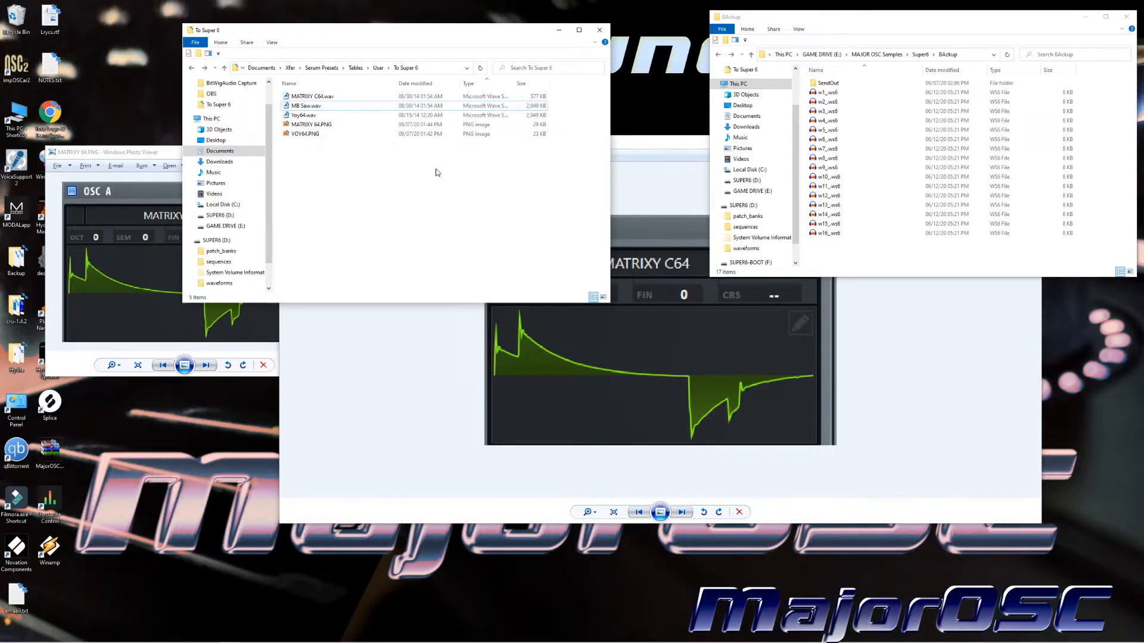
{"action": "mouse_move", "coordinate": [440, 166]}
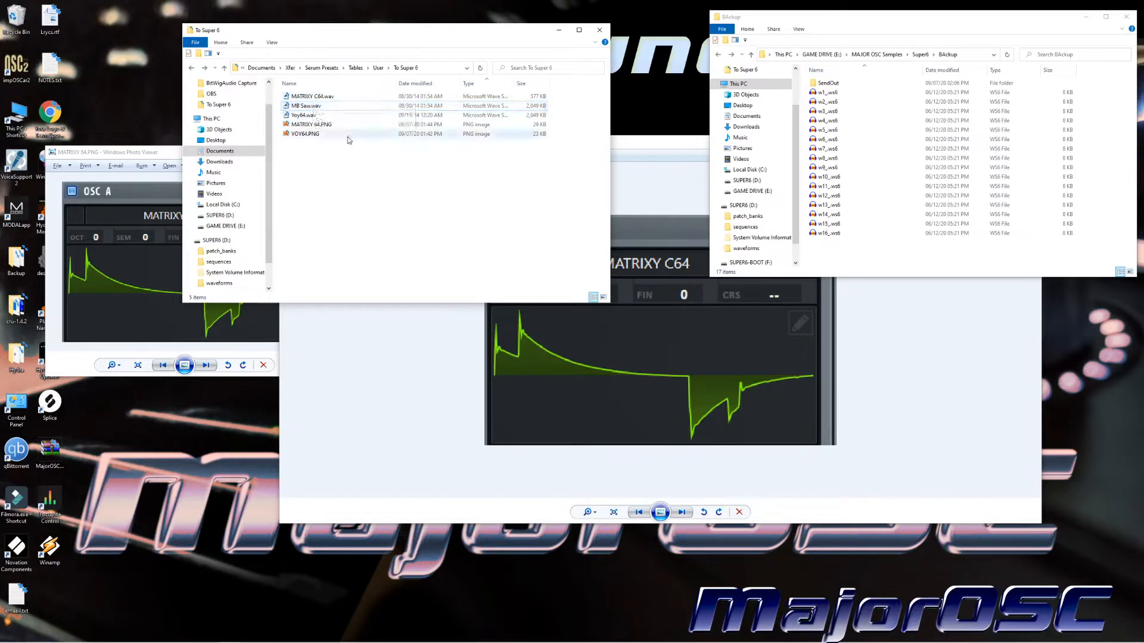
{"action": "left_click", "coordinate": [328, 107]}
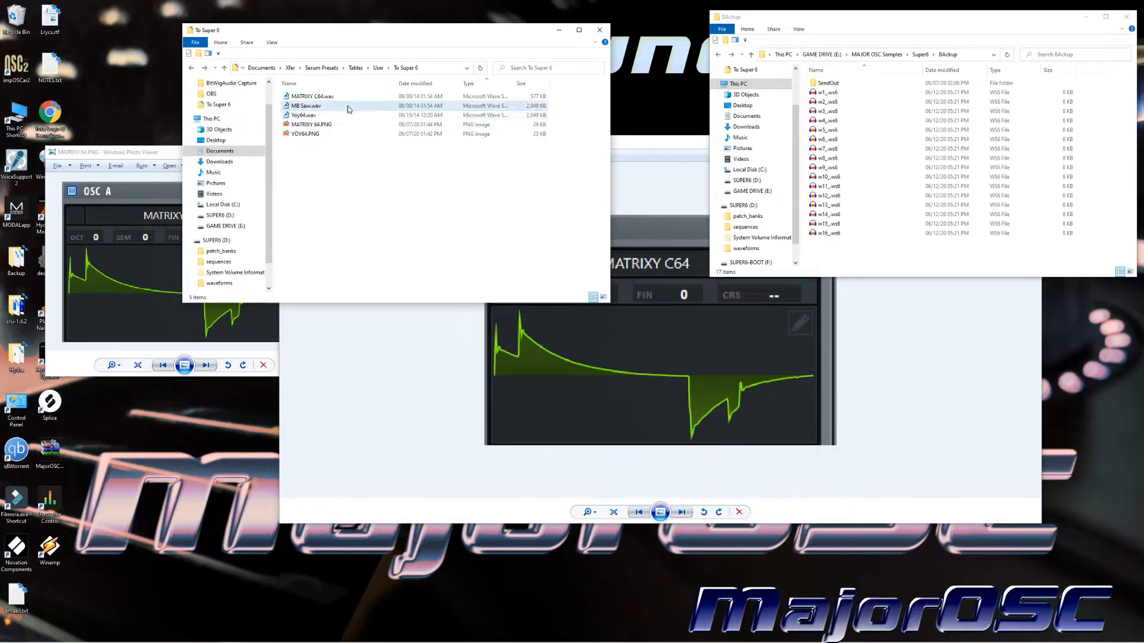
{"action": "mouse_move", "coordinate": [329, 111]}
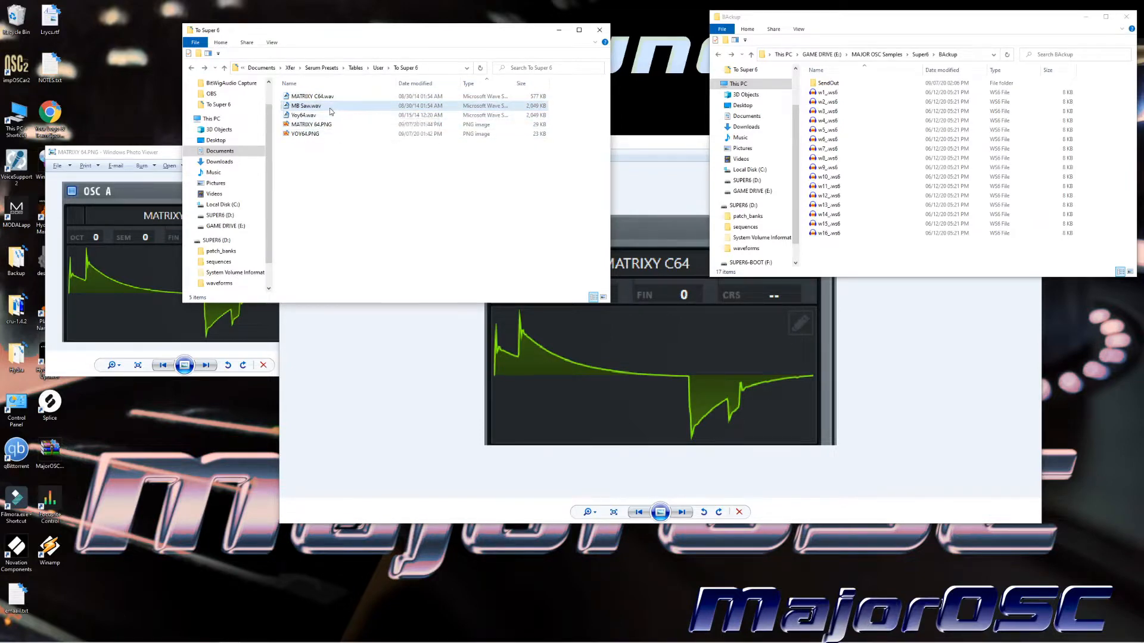
{"action": "left_click", "coordinate": [306, 106]}
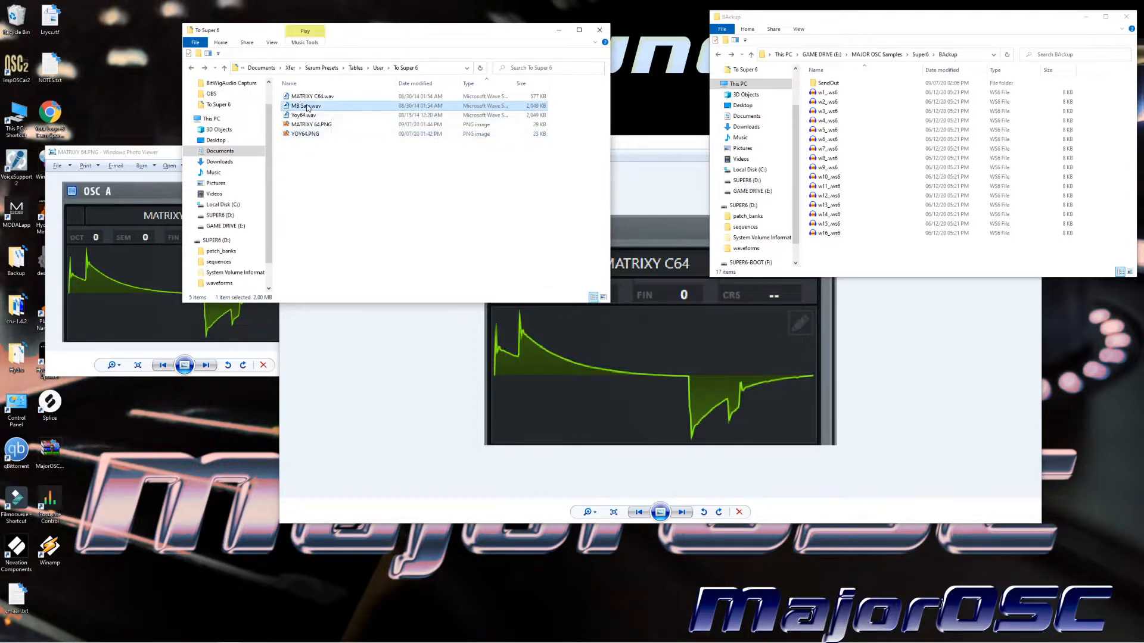
{"action": "right_click", "coordinate": [305, 106]}
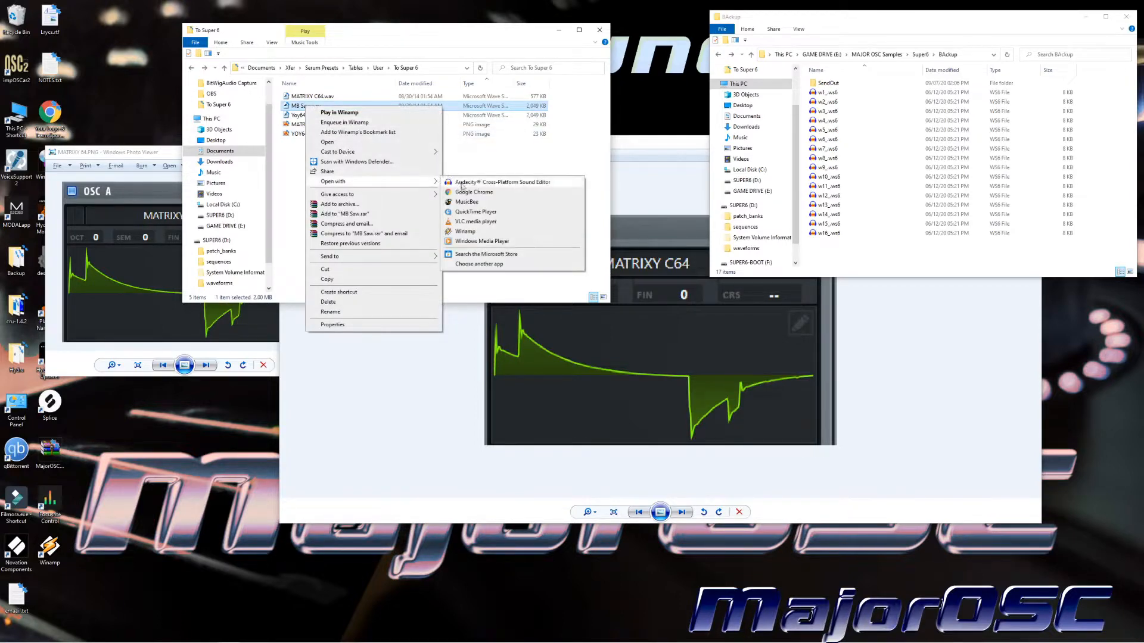
{"action": "left_click", "coordinate": [501, 181]}
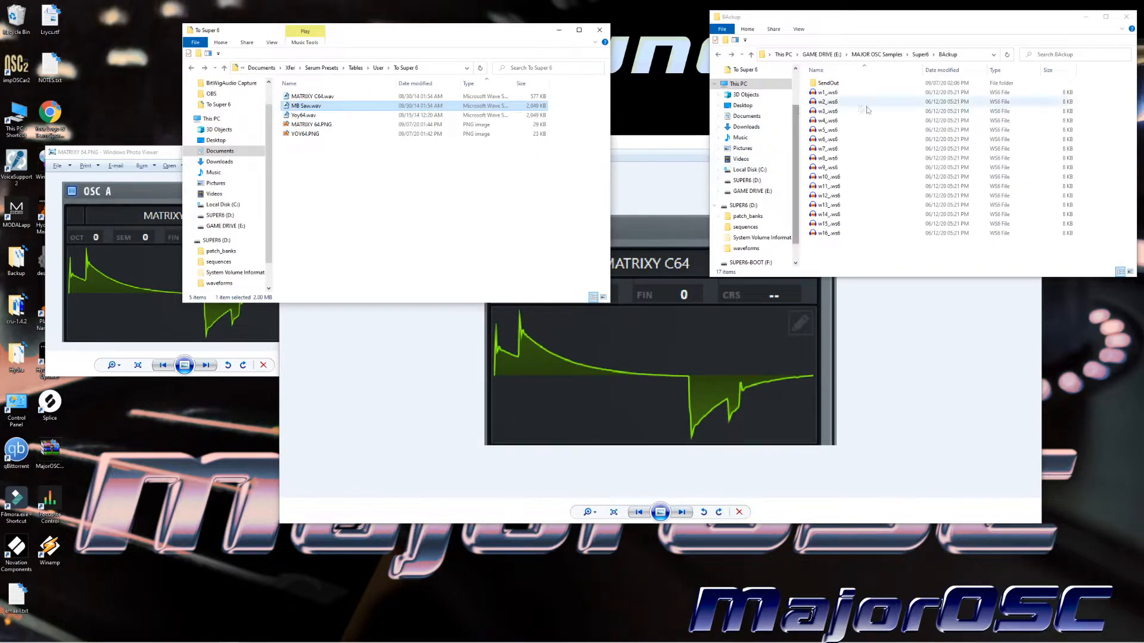
{"action": "left_click", "coordinate": [828, 92]}
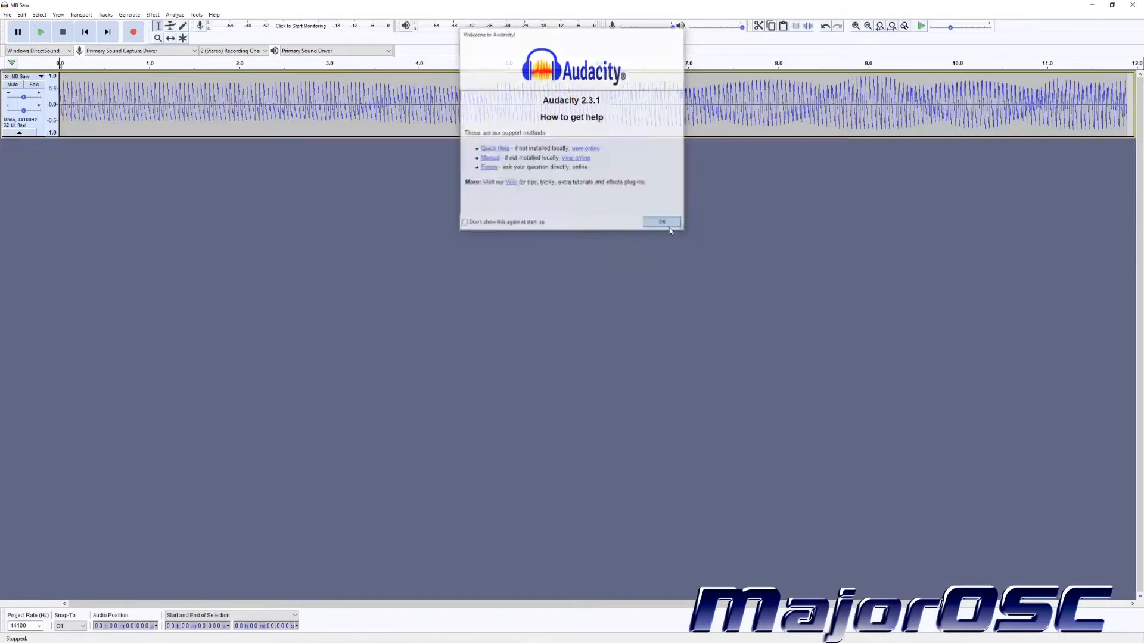
Dismiss the welcome message and the failed w1_.ws6 import error, fitting MB Saw to the window.
{"action": "left_click", "coordinate": [661, 222]}
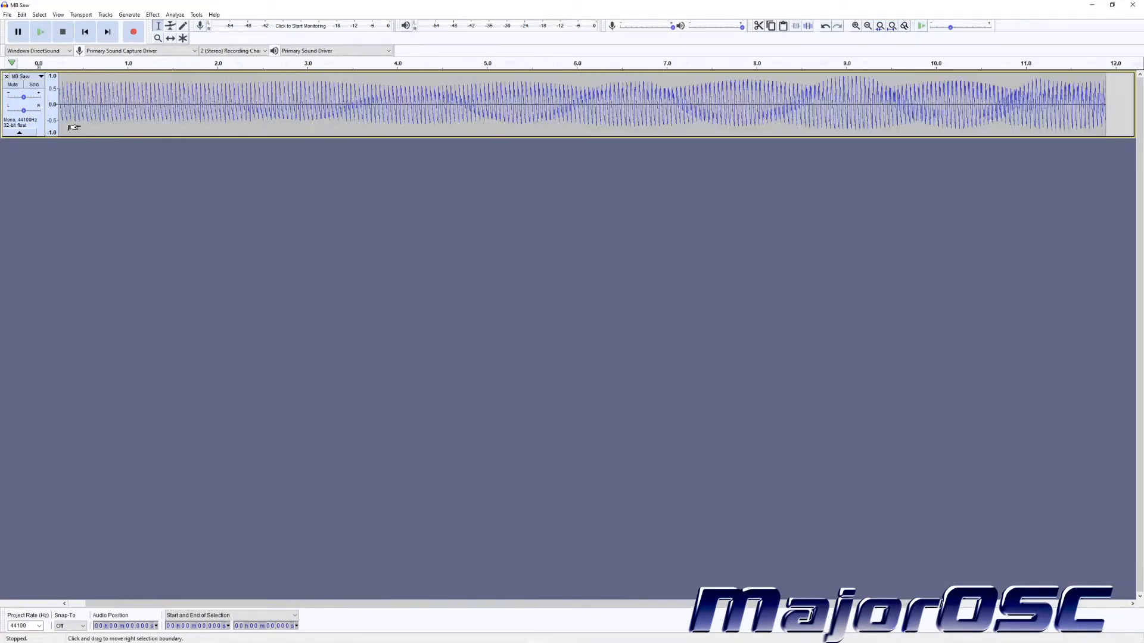
{"action": "left_click", "coordinate": [868, 25]}
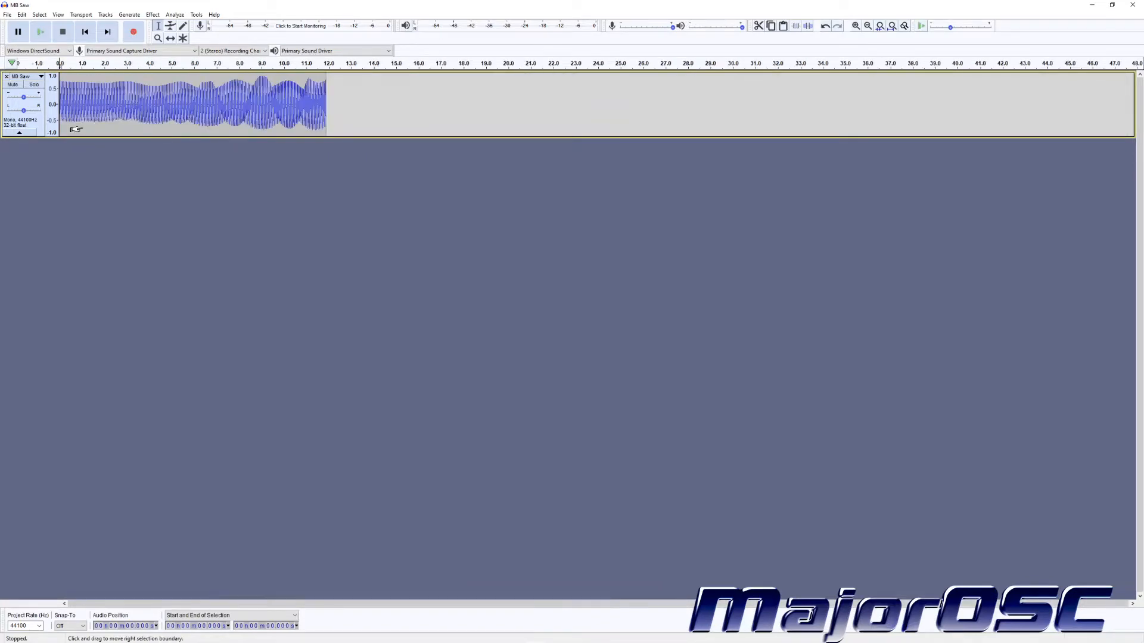
{"action": "key", "text": "alt+tab"}
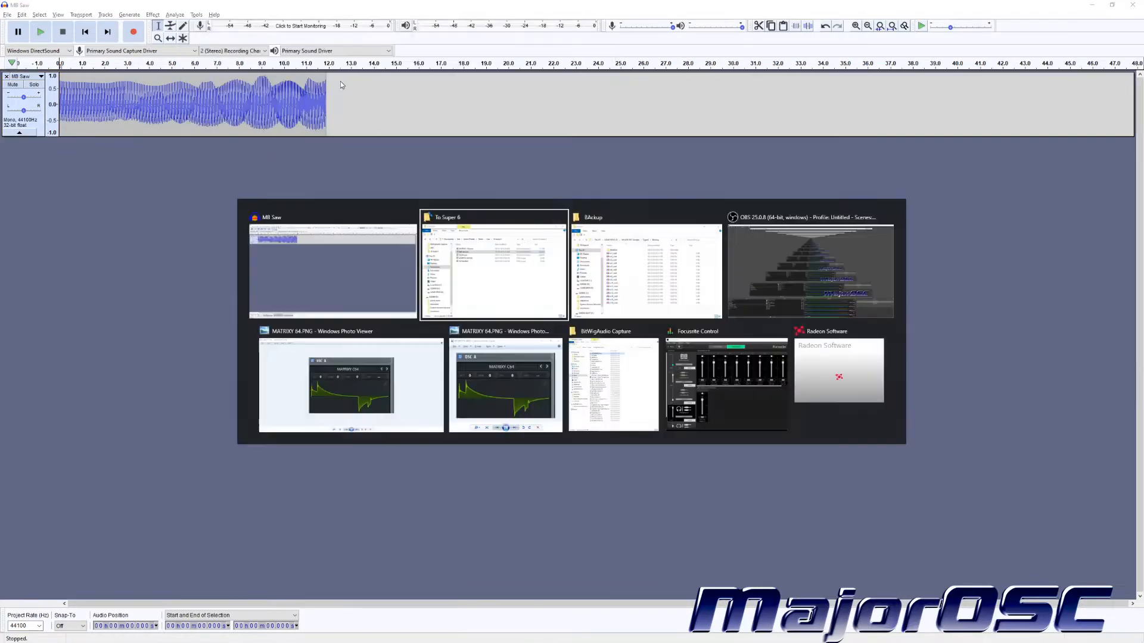
{"action": "left_click", "coordinate": [645, 266]}
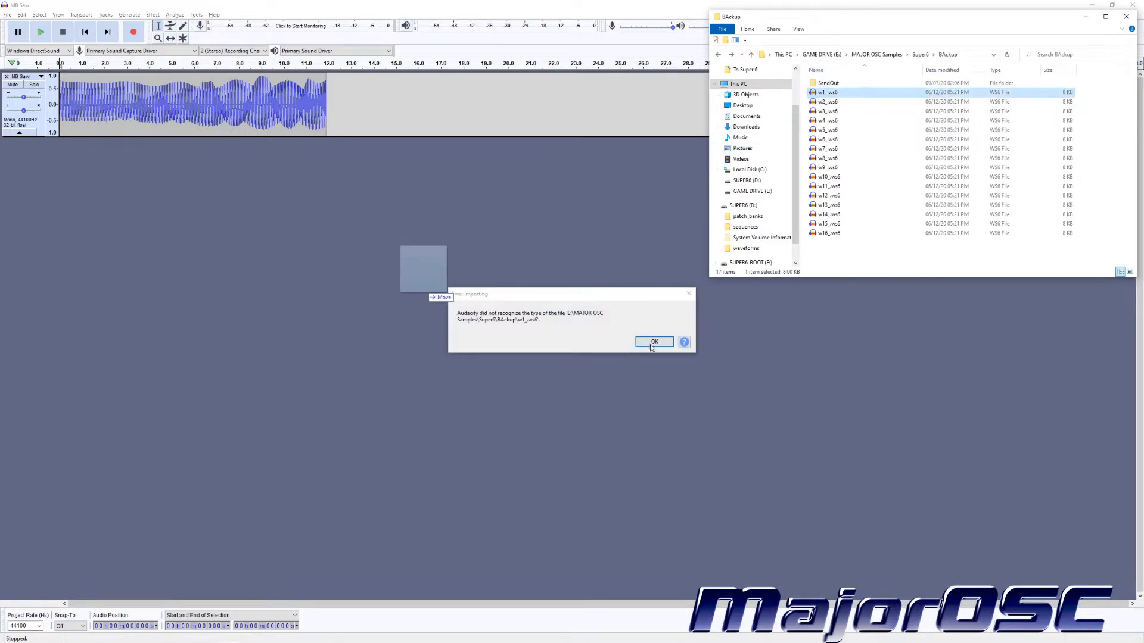
{"action": "left_click", "coordinate": [653, 342]}
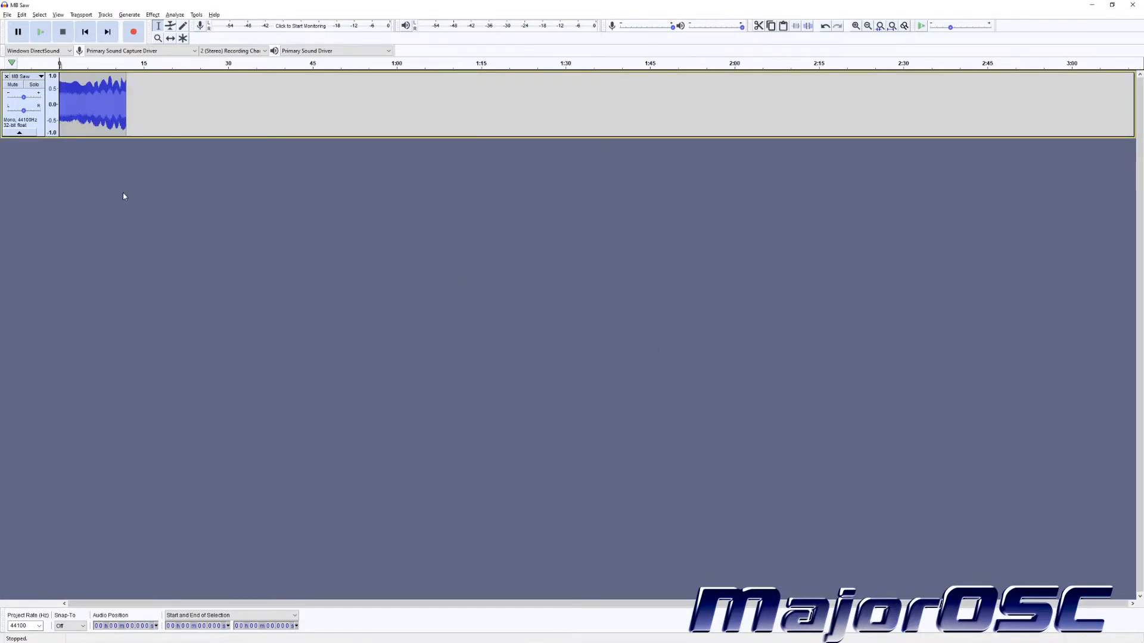
{"action": "left_click", "coordinate": [856, 26]}
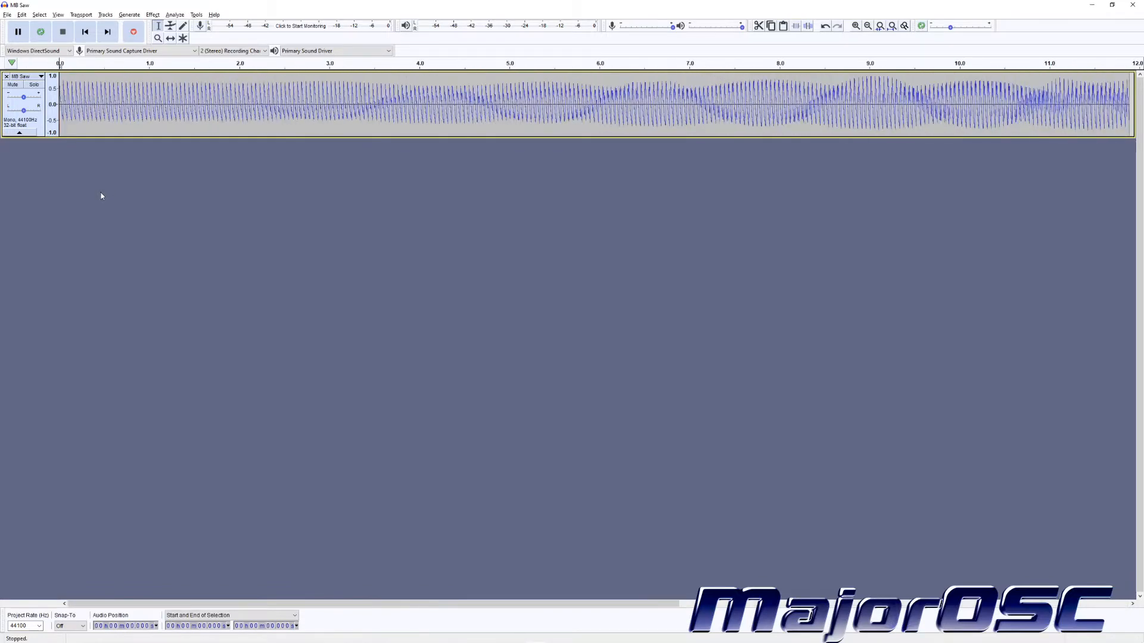
{"action": "left_click", "coordinate": [7, 14]}
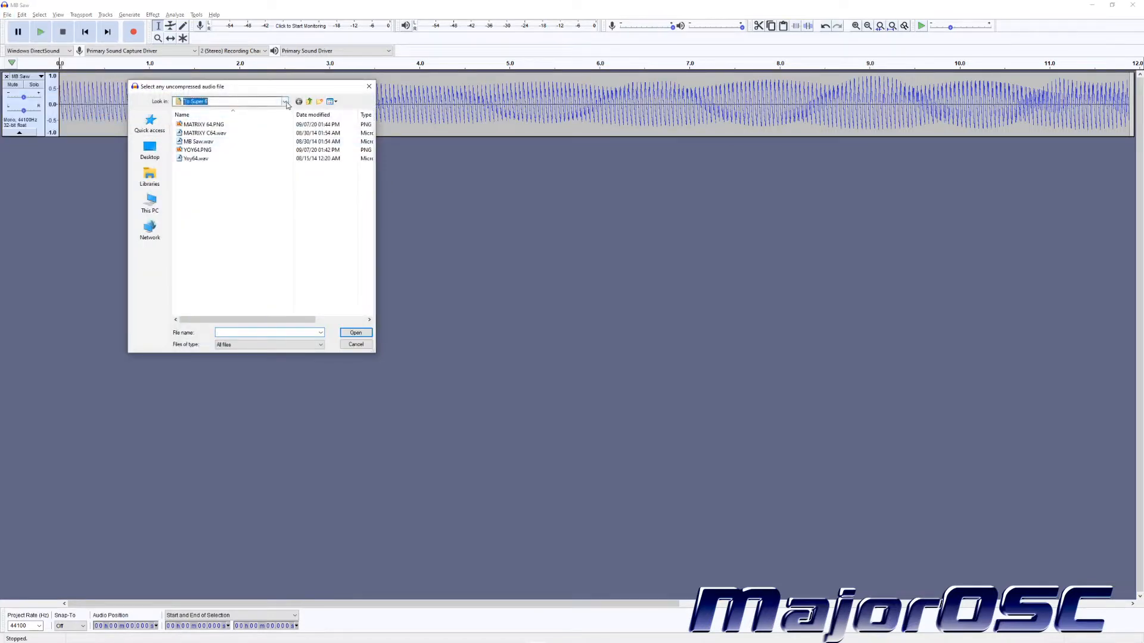
Browse to MAJOR OSC Samples > Super6 > BAckup and pick a .ws6 file for raw import.
{"action": "left_click", "coordinate": [284, 101]}
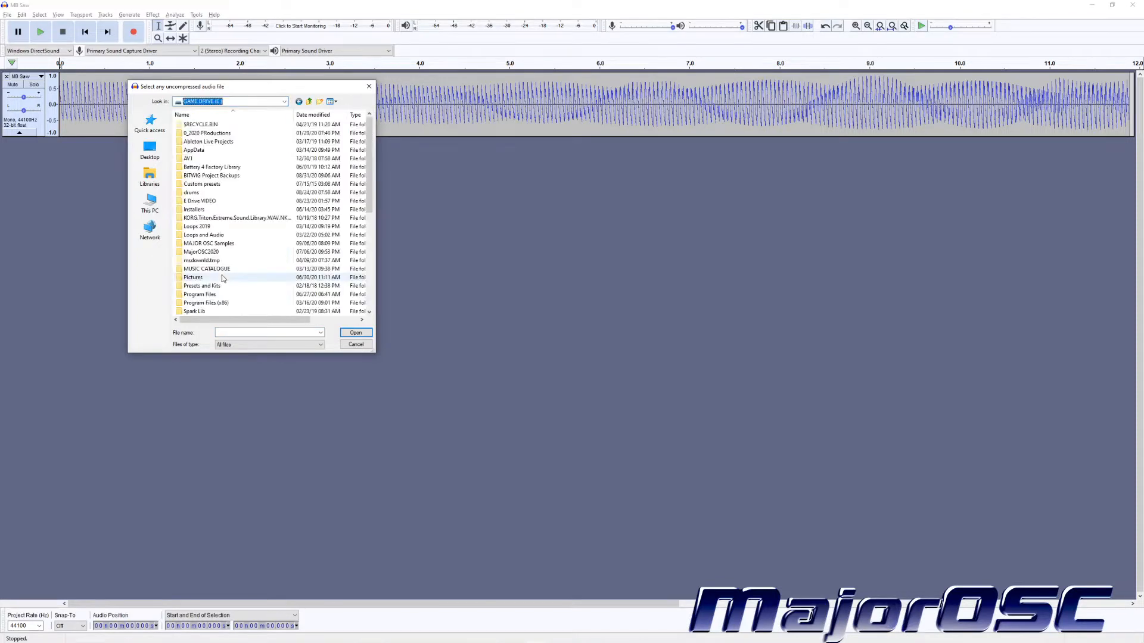
{"action": "scroll", "scroll_direction": "down", "scroll_amount": 3}
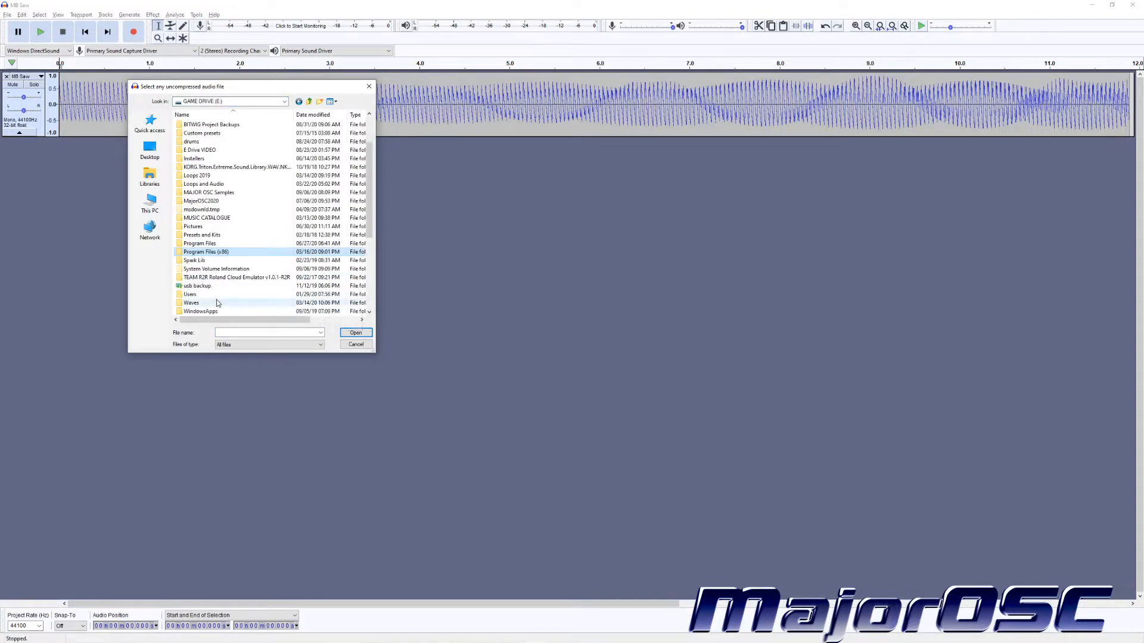
{"action": "scroll", "scroll_direction": "up", "scroll_amount": 3}
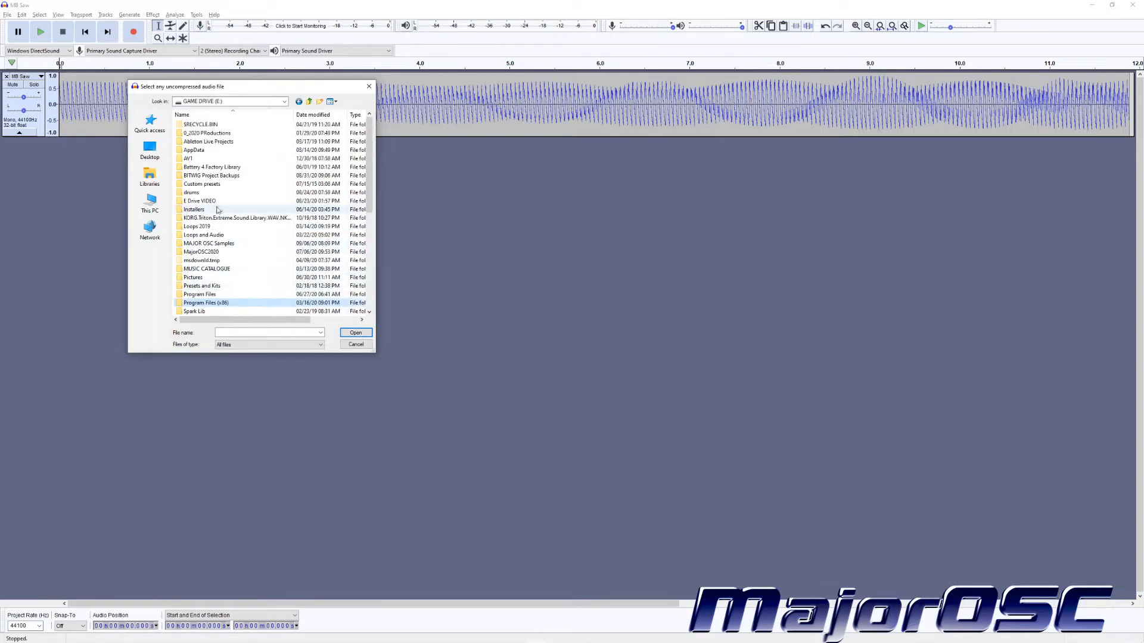
{"action": "double_click", "coordinate": [208, 243]}
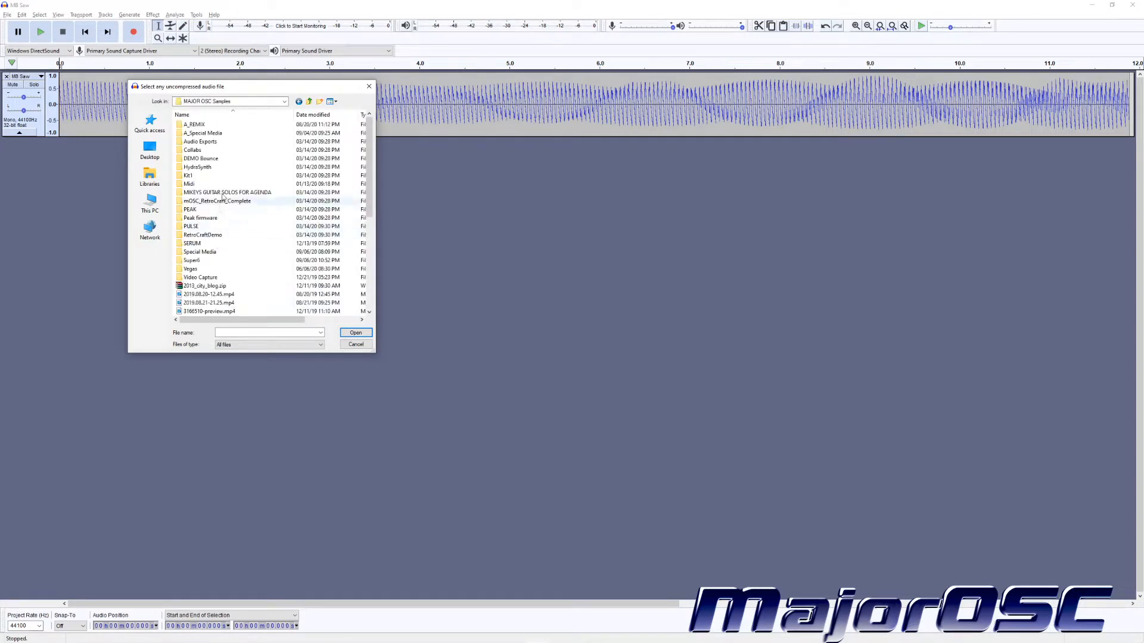
{"action": "double_click", "coordinate": [191, 260]}
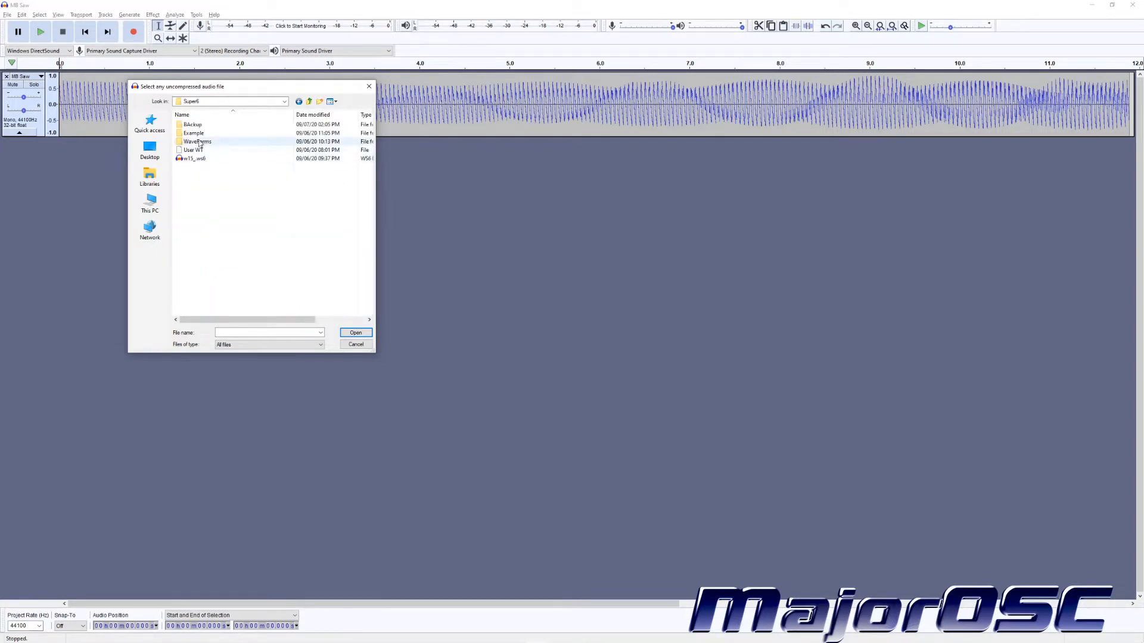
{"action": "double_click", "coordinate": [193, 124]}
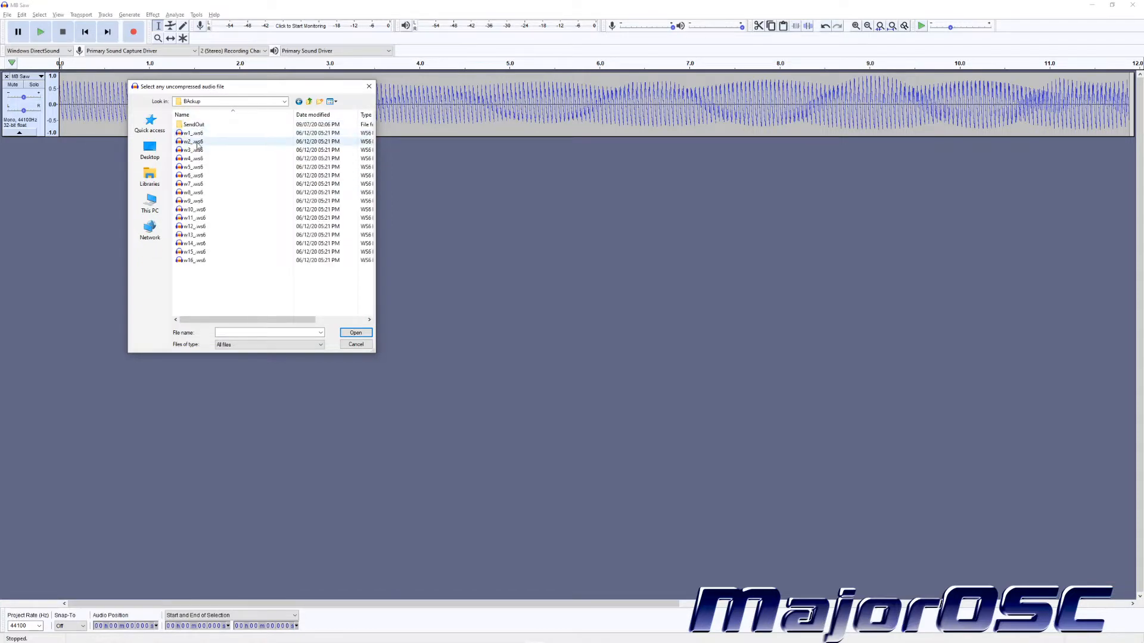
{"action": "left_click", "coordinate": [355, 332]}
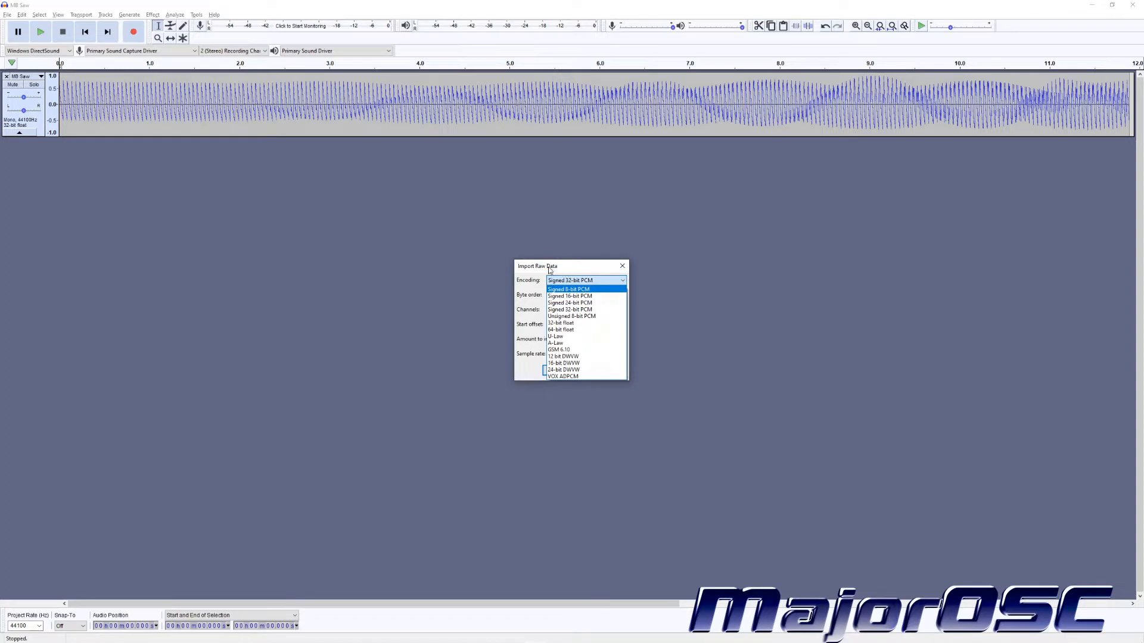
{"action": "mouse_move", "coordinate": [569, 295]}
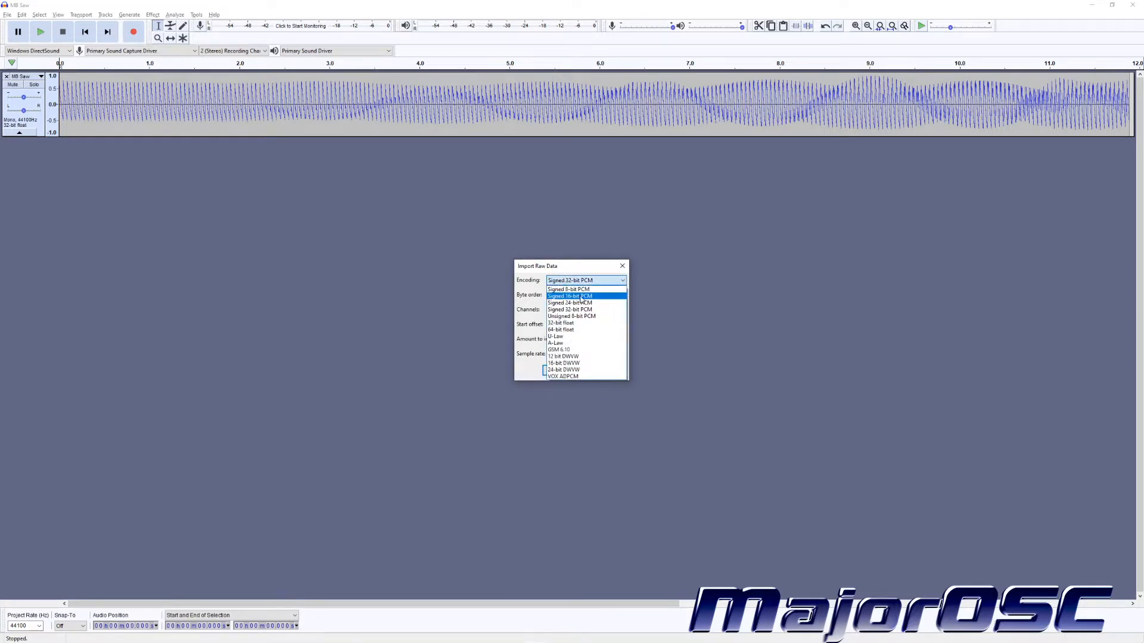
Import the .ws6 as Signed 16-bit PCM, default endianness, 1 channel, 44100 Hz.
{"action": "left_click", "coordinate": [568, 295]}
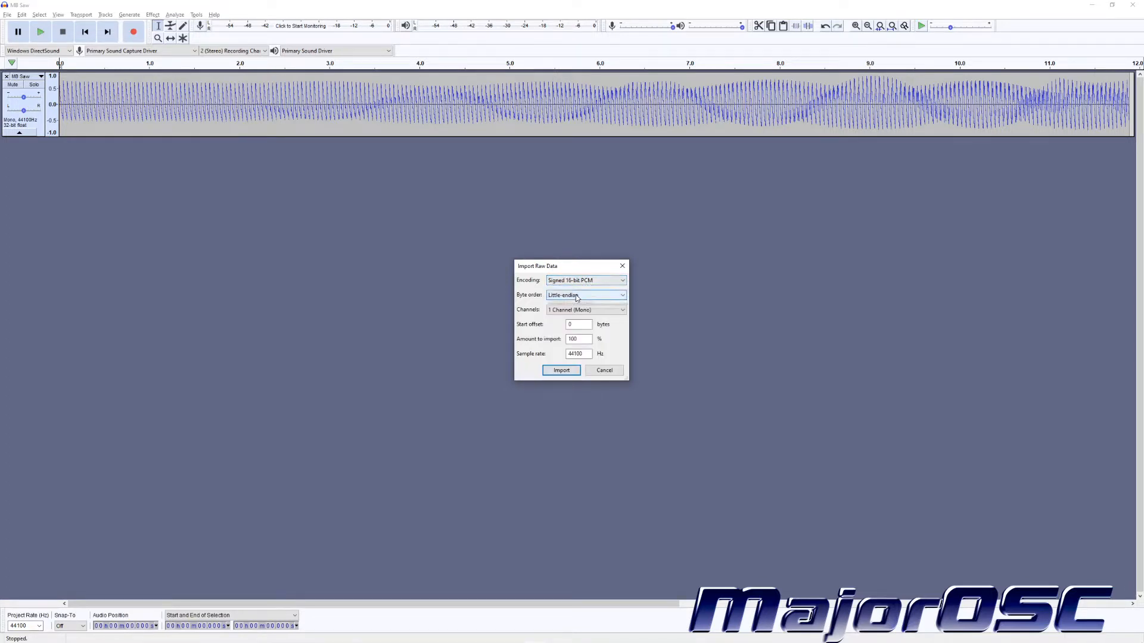
{"action": "left_click", "coordinate": [585, 295]}
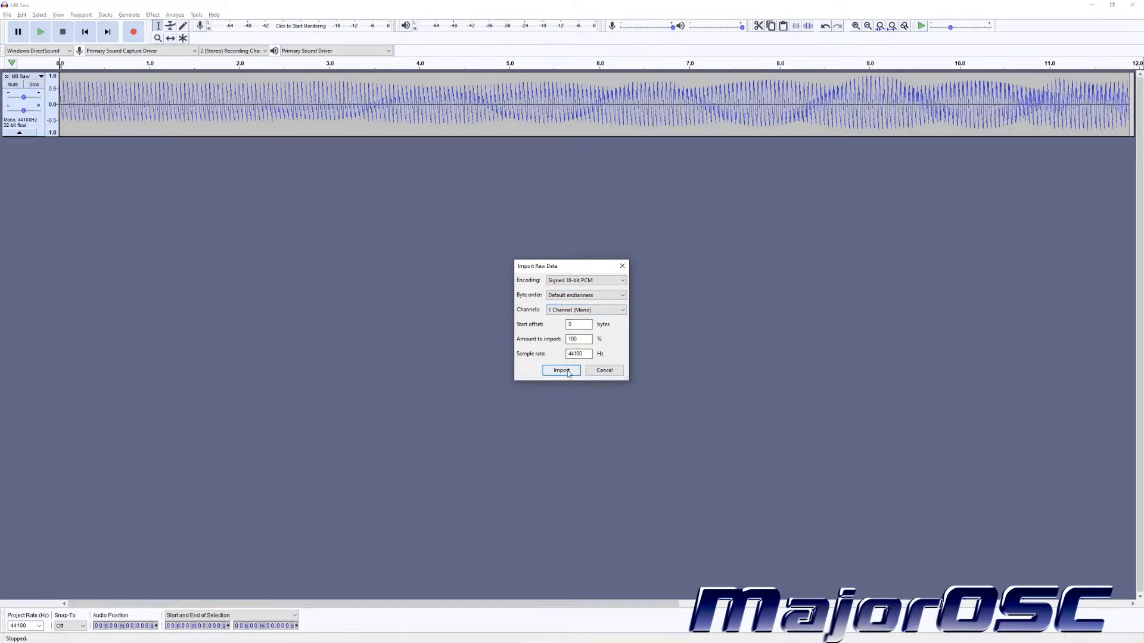
{"action": "left_click", "coordinate": [561, 371]}
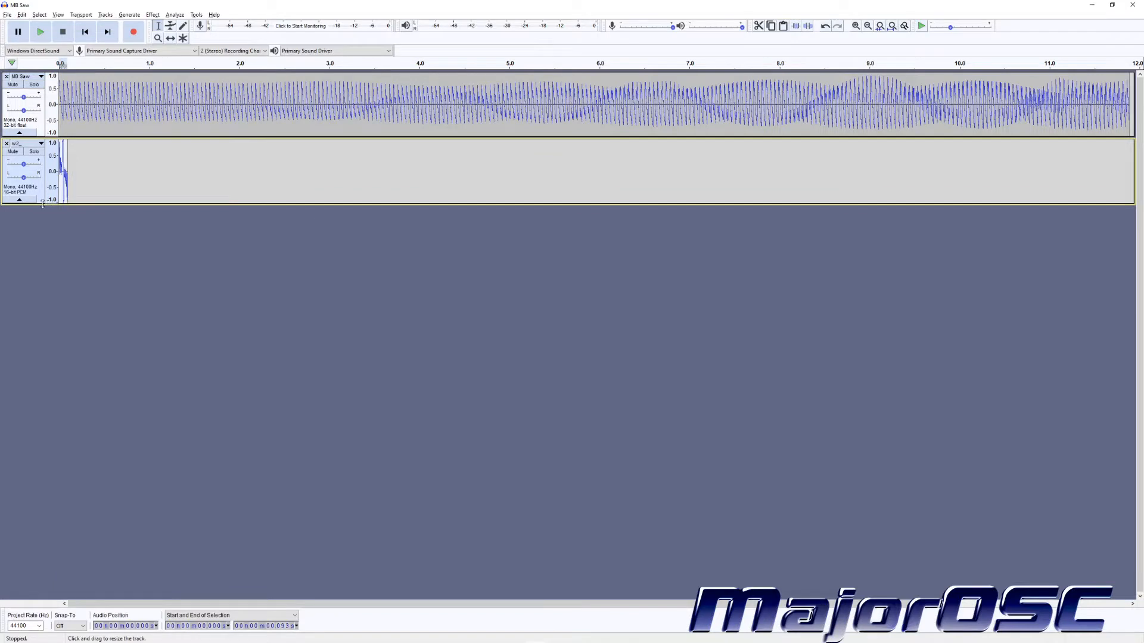
{"action": "left_click", "coordinate": [855, 25]}
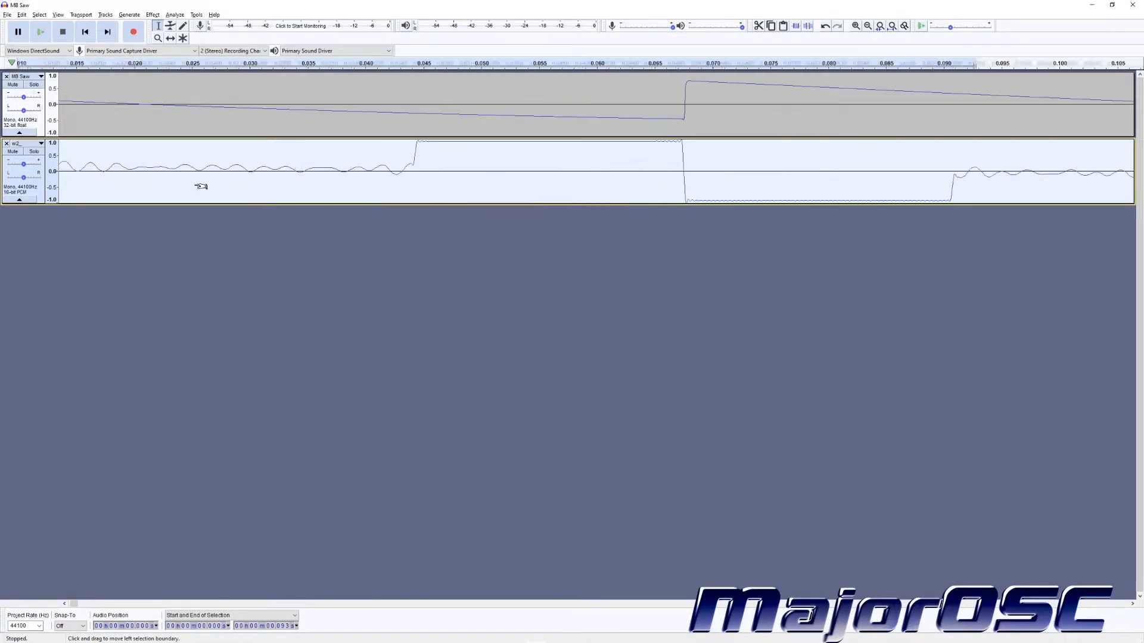
{"action": "left_click", "coordinate": [867, 26]}
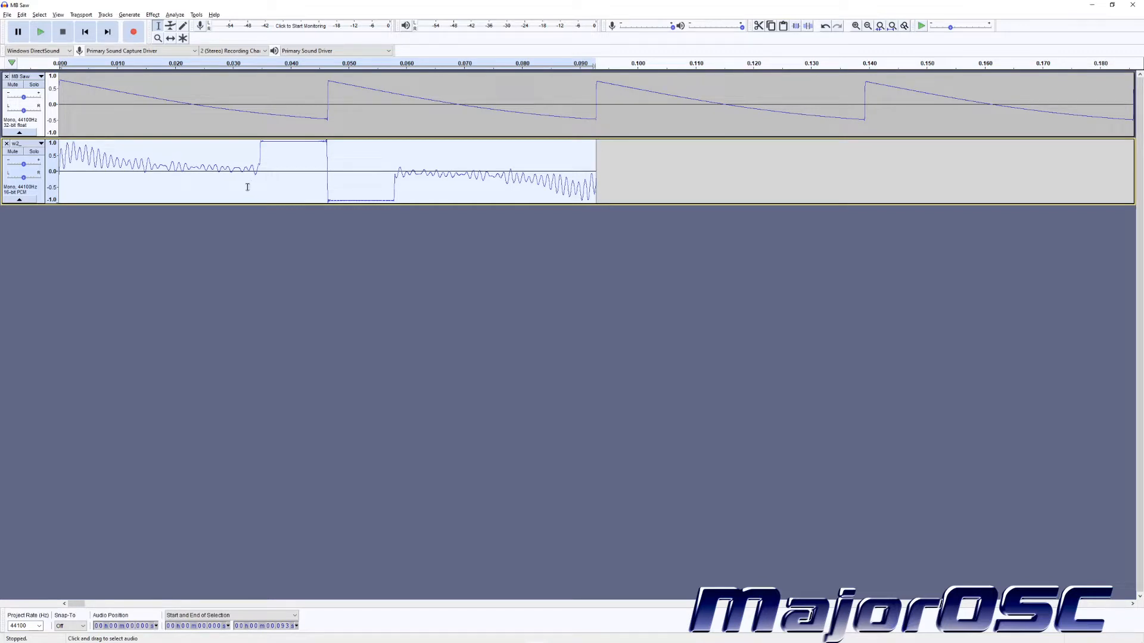
{"action": "mouse_move", "coordinate": [340, 176]}
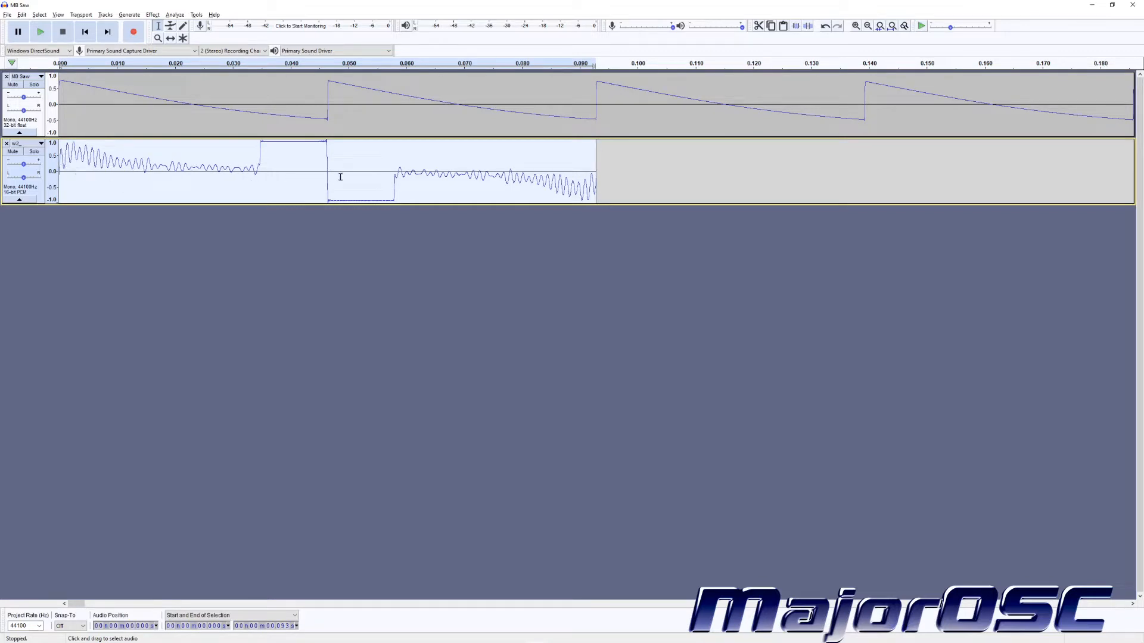
{"action": "mouse_move", "coordinate": [65, 180]}
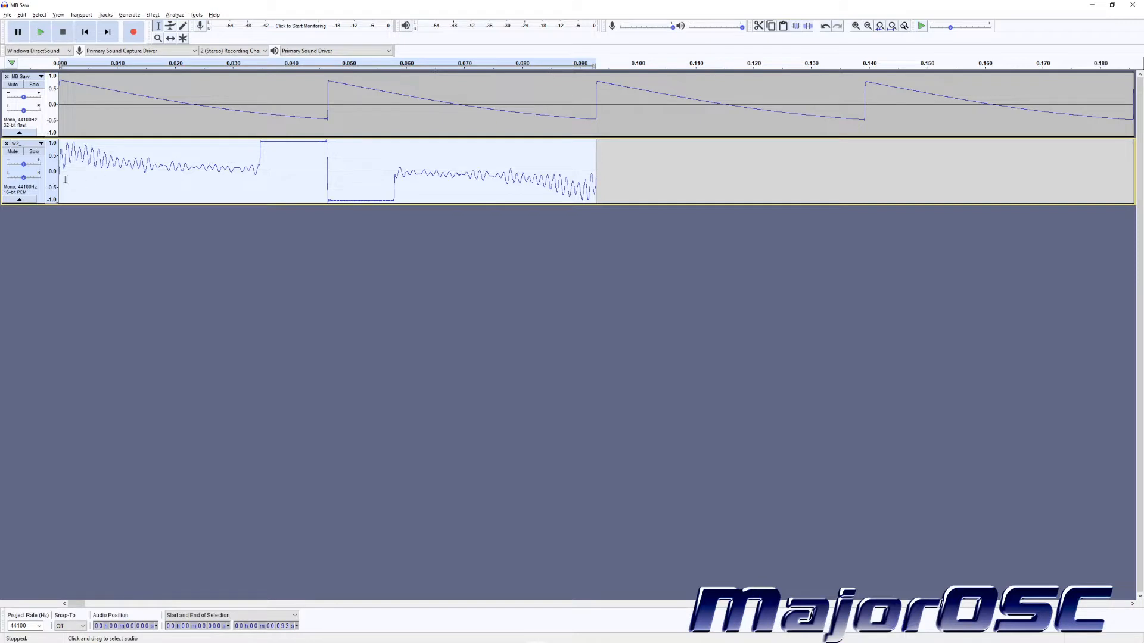
{"action": "mouse_move", "coordinate": [144, 176]}
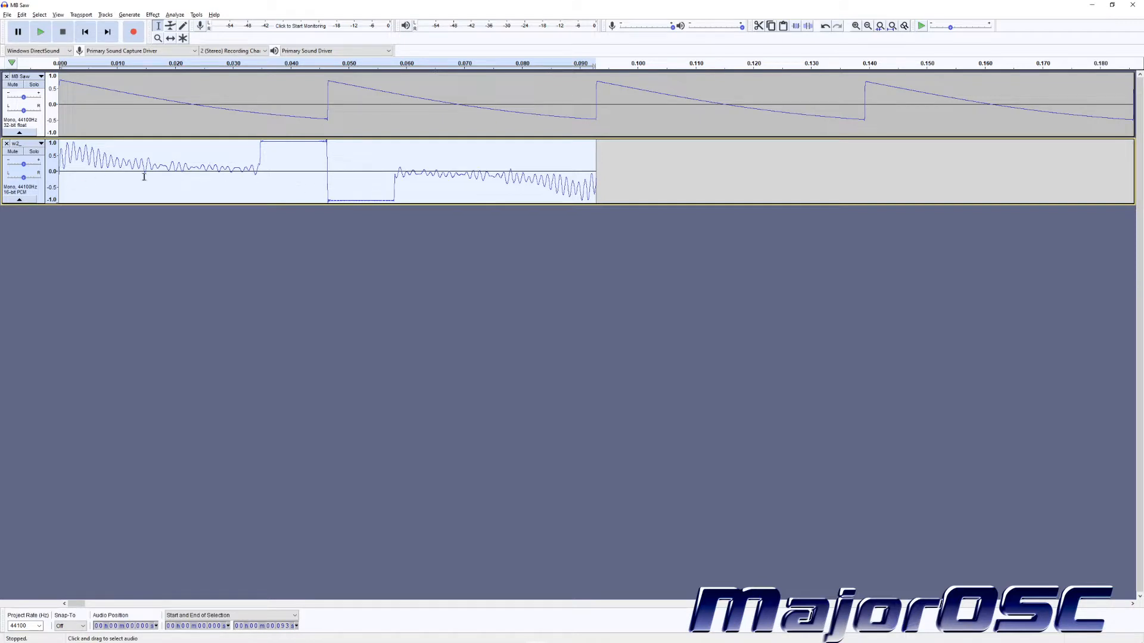
{"action": "left_click", "coordinate": [327, 172]}
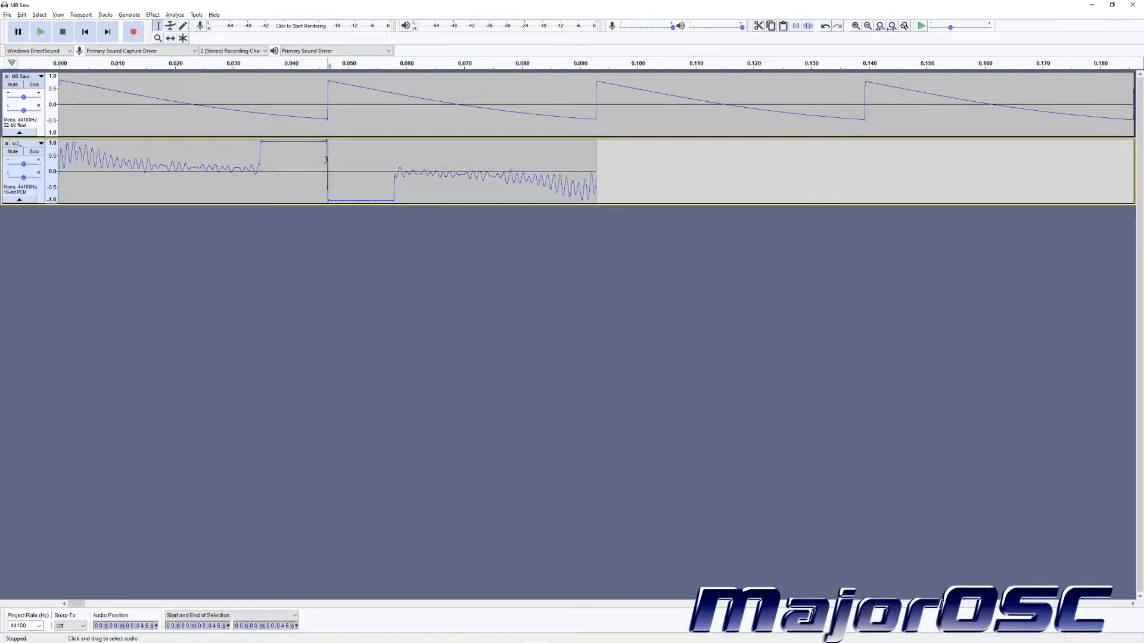
{"action": "mouse_move", "coordinate": [326, 162]}
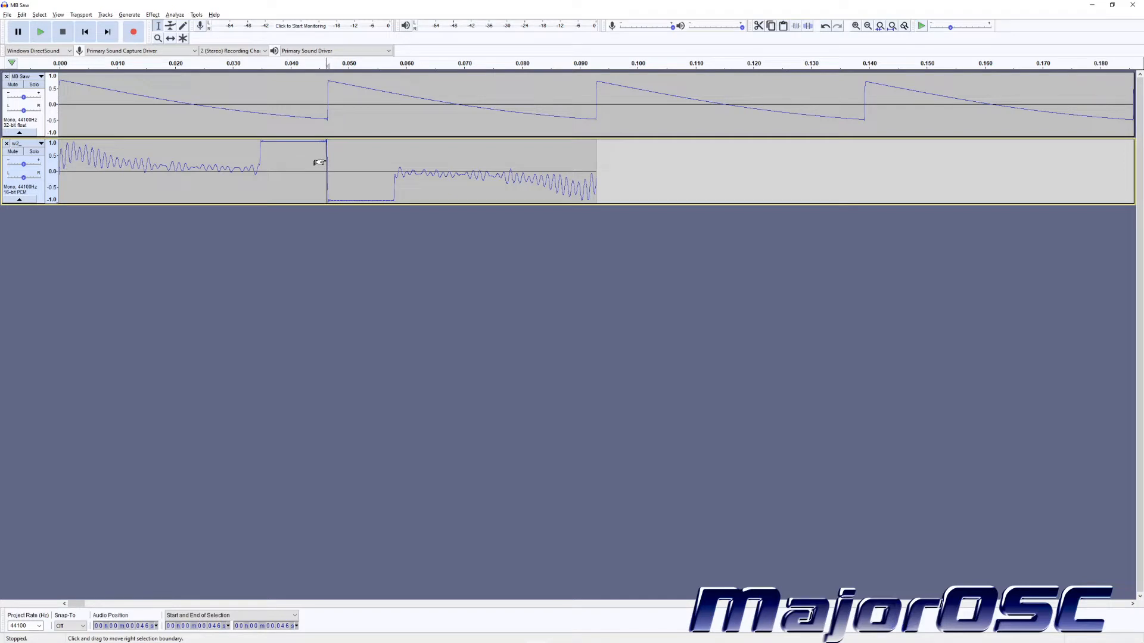
{"action": "mouse_move", "coordinate": [598, 172]}
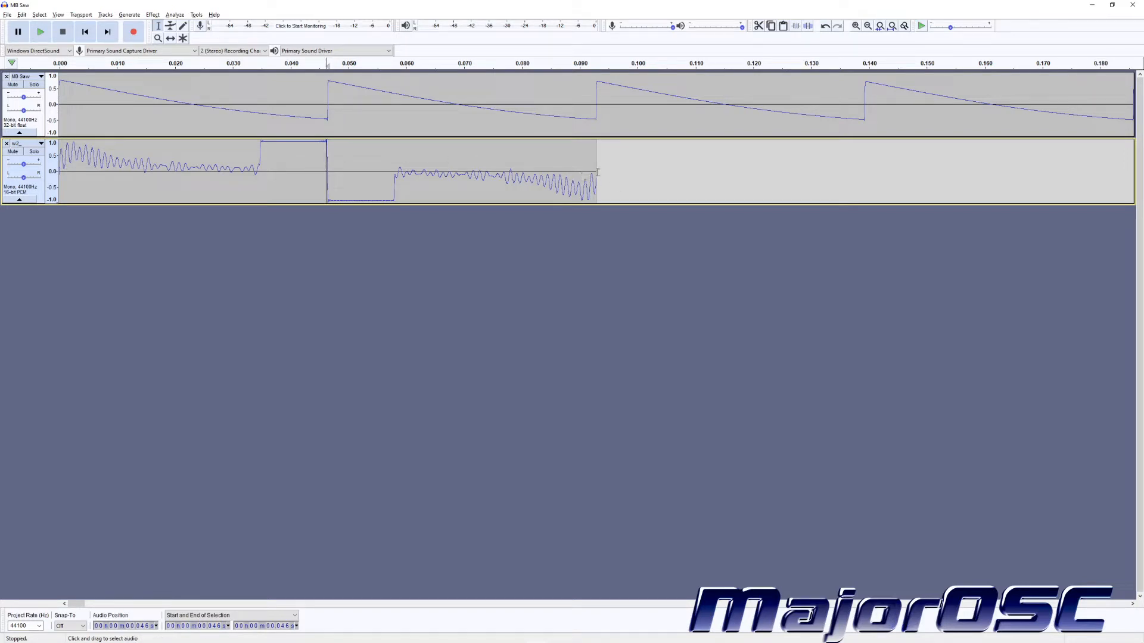
{"action": "mouse_move", "coordinate": [223, 138]}
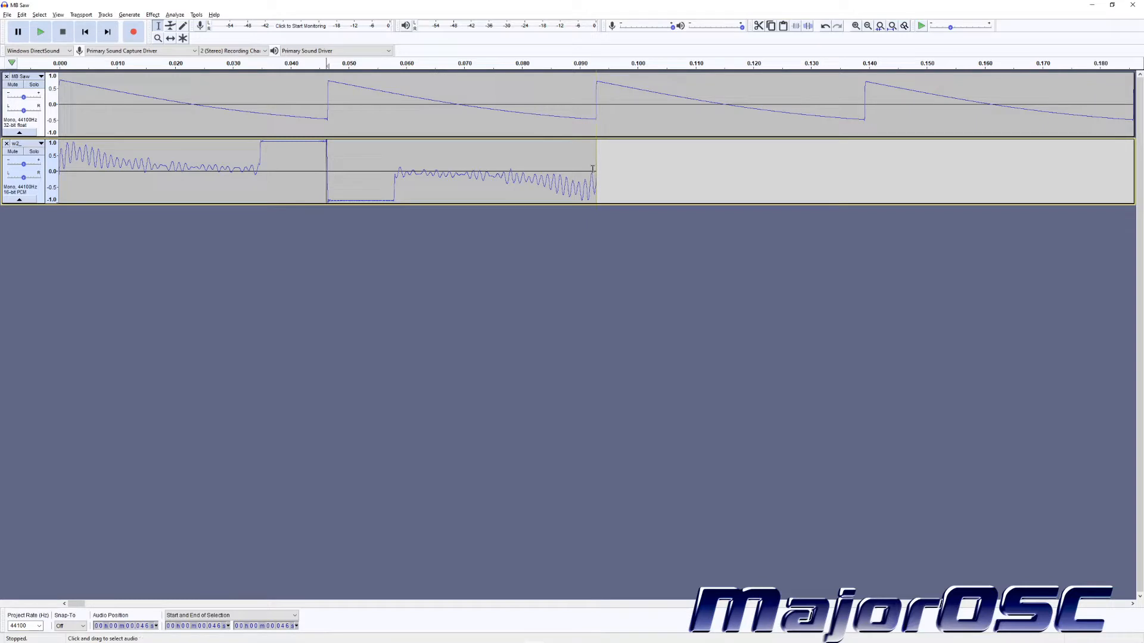
{"action": "mouse_move", "coordinate": [598, 168]}
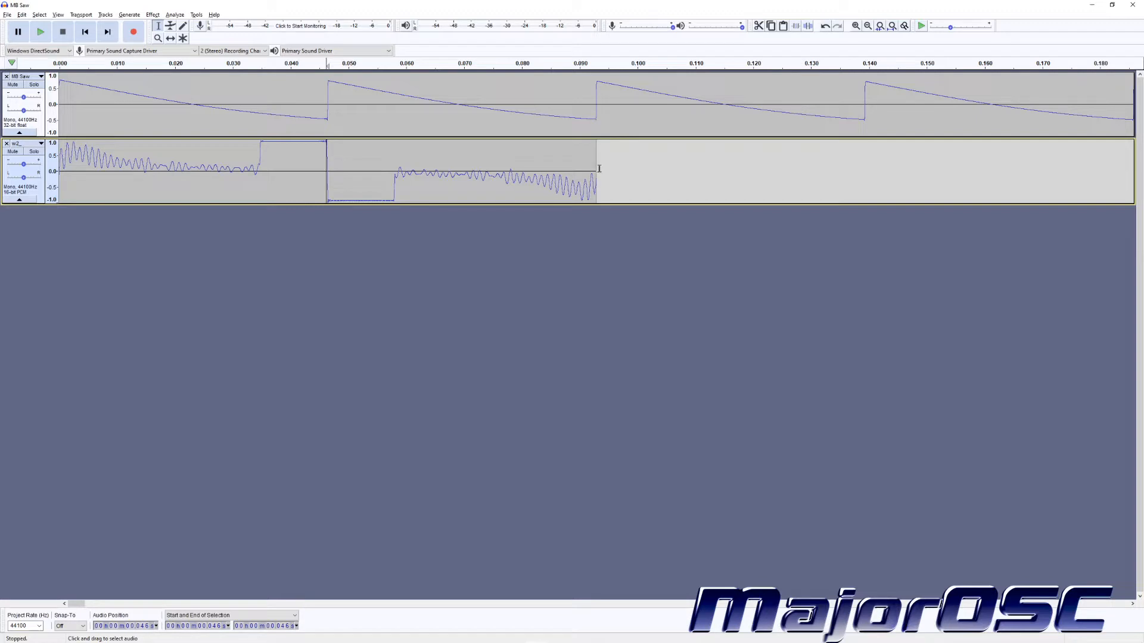
{"action": "mouse_move", "coordinate": [567, 133]}
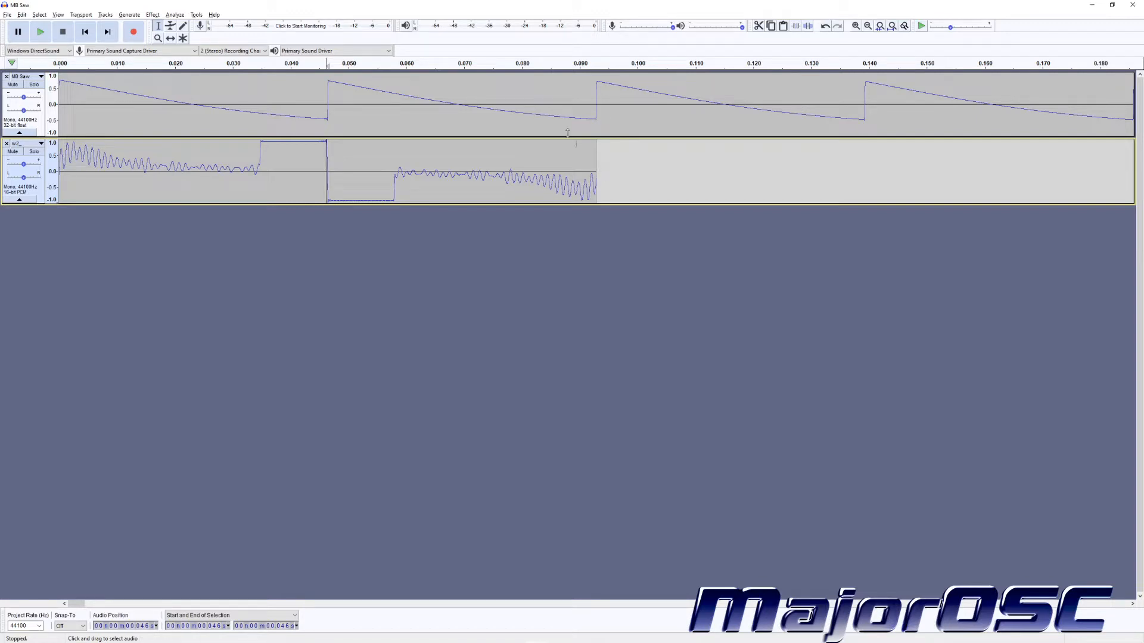
{"action": "mouse_move", "coordinate": [504, 8]}
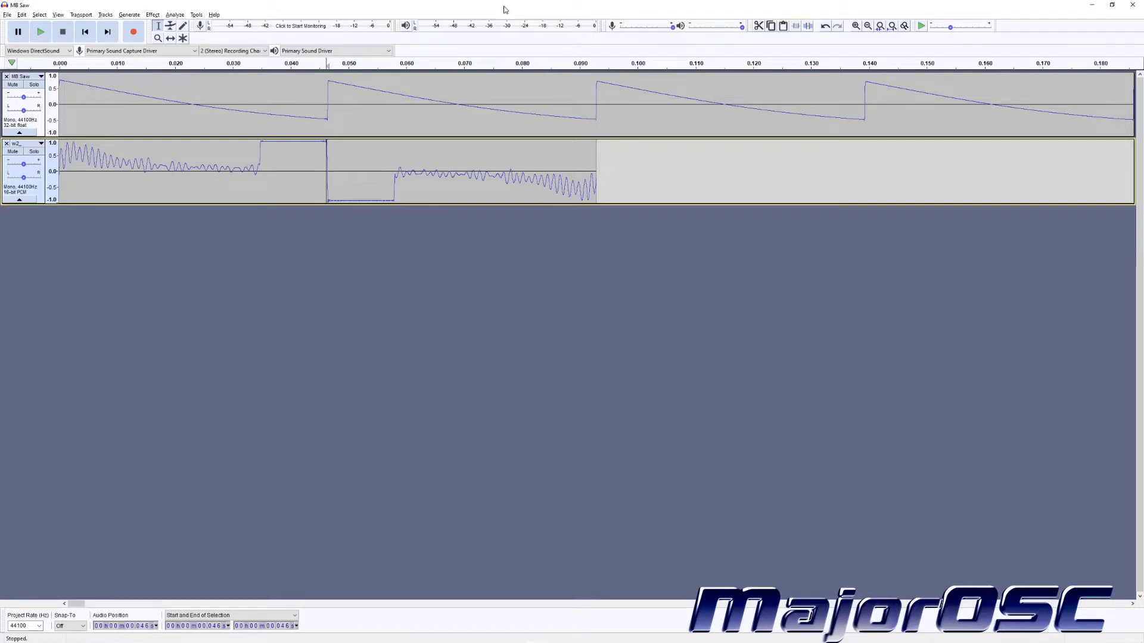
{"action": "mouse_move", "coordinate": [498, 40]}
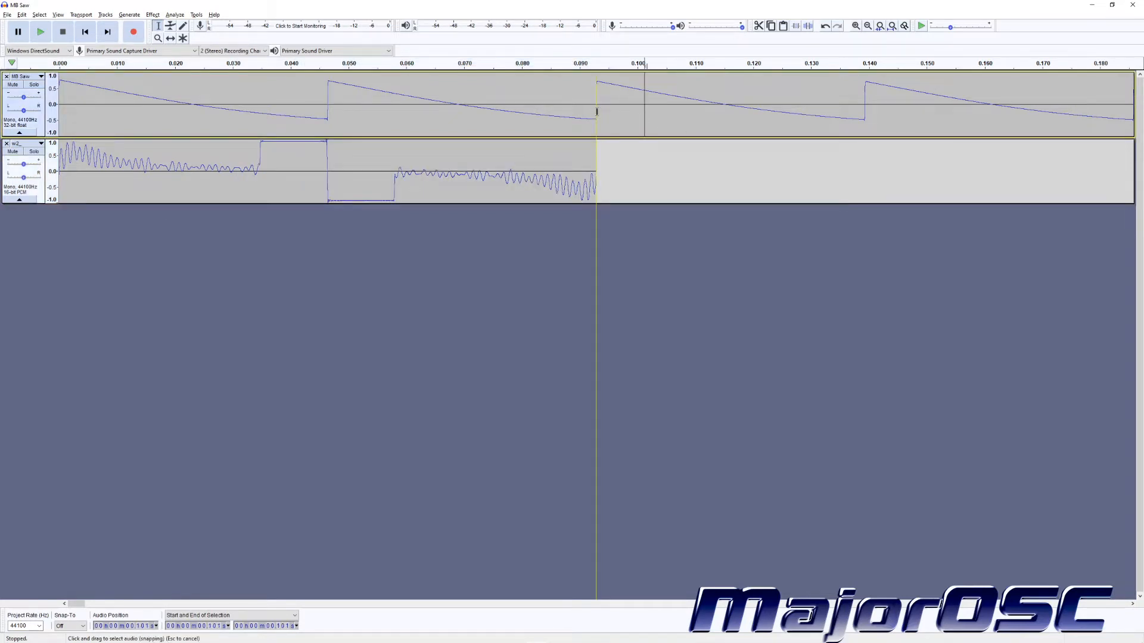
{"action": "left_click", "coordinate": [595, 110]}
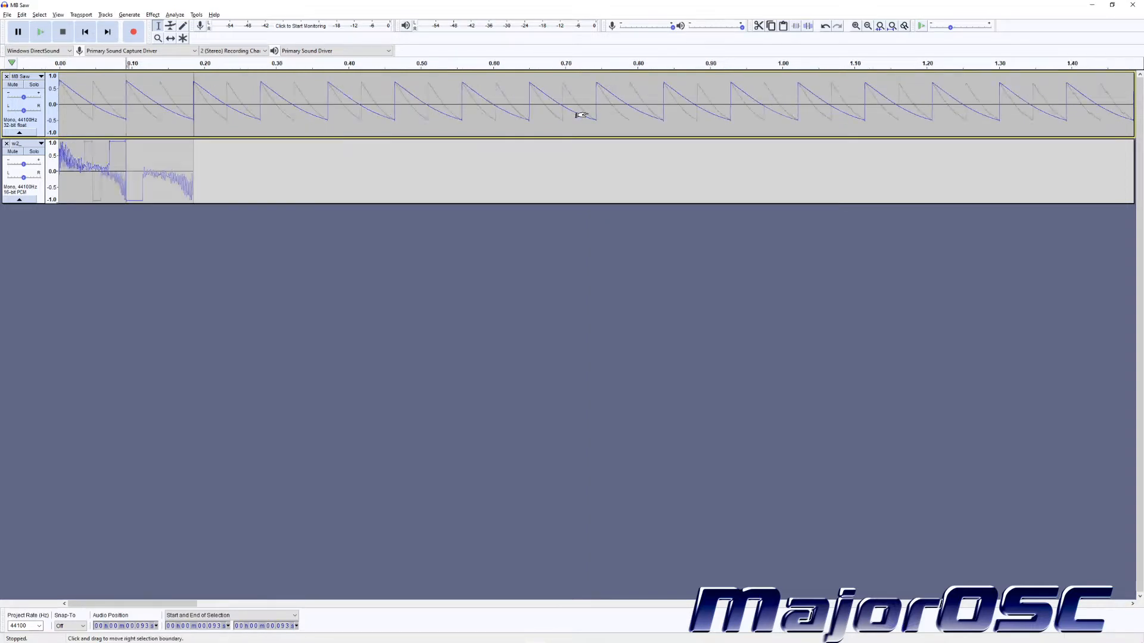
{"action": "scroll", "scroll_direction": "right", "scroll_amount": 3}
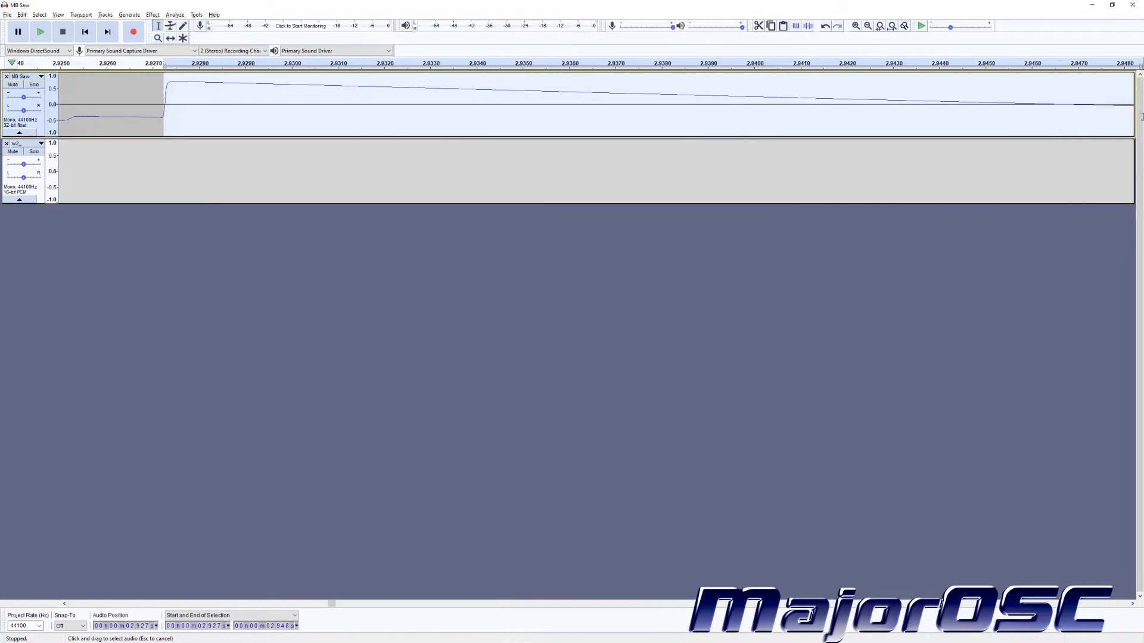
{"action": "scroll", "scroll_direction": "right", "scroll_amount": 3}
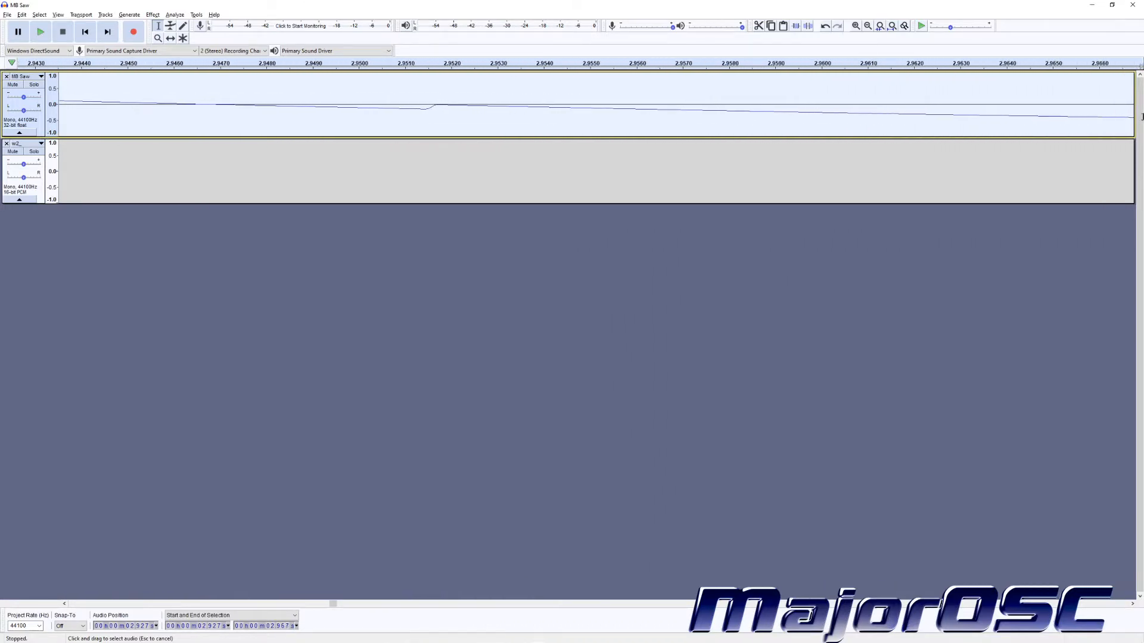
{"action": "scroll", "scroll_direction": "right", "scroll_amount": 3}
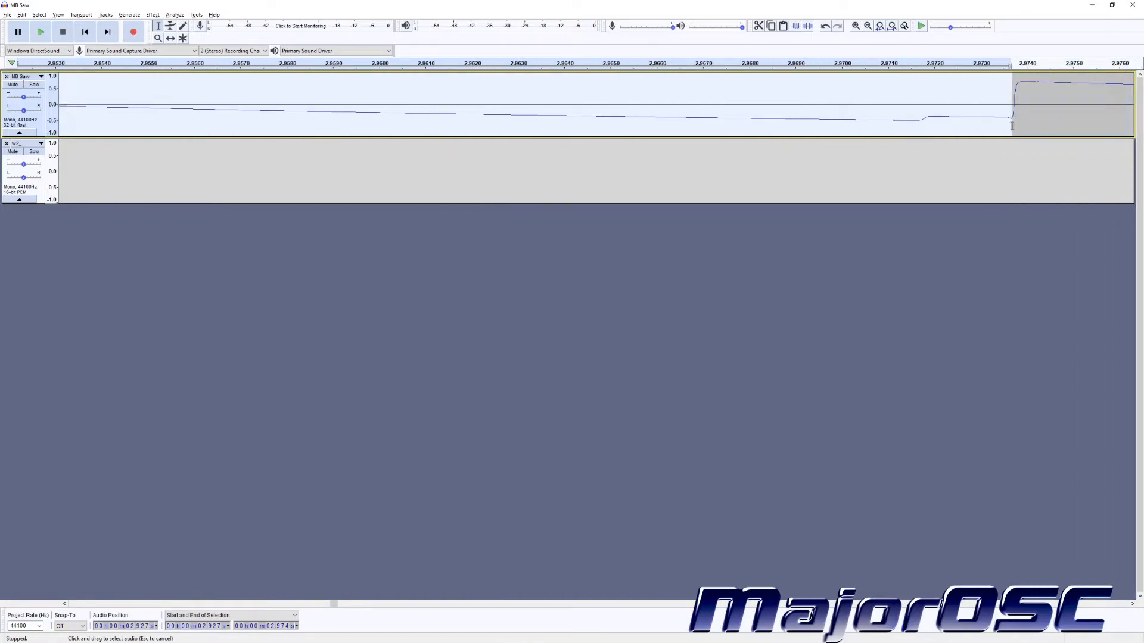
{"action": "mouse_move", "coordinate": [1011, 126]}
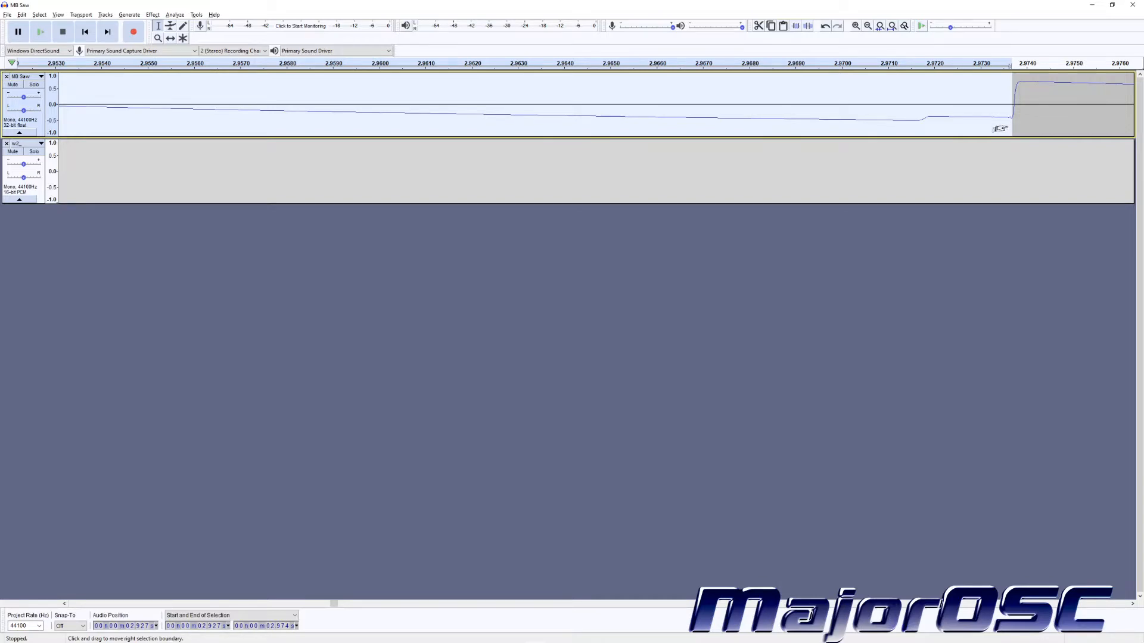
{"action": "left_click", "coordinate": [868, 26]}
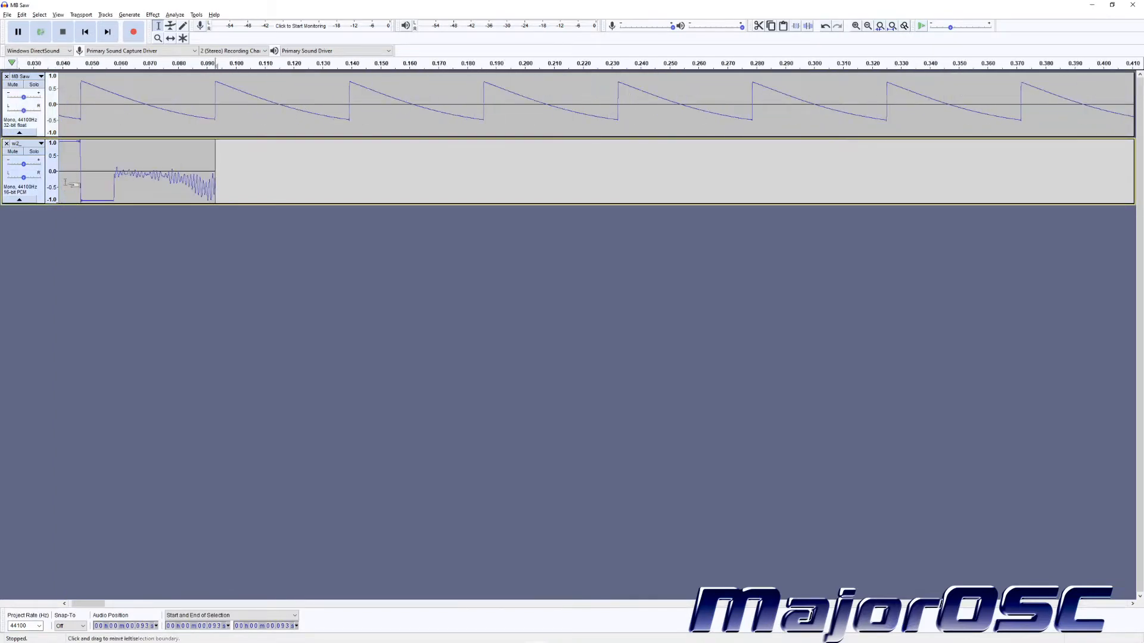
Zoom to sample level near 0.0465 s to compare both tracks at the saw's jump.
{"action": "left_click", "coordinate": [855, 26]}
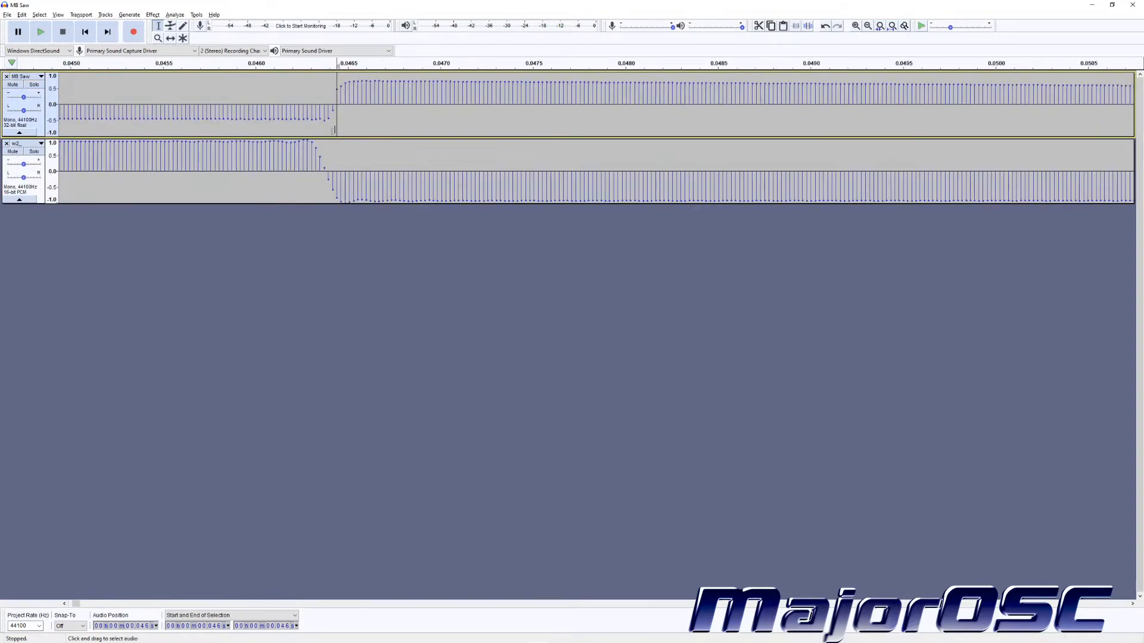
{"action": "left_click", "coordinate": [170, 25]}
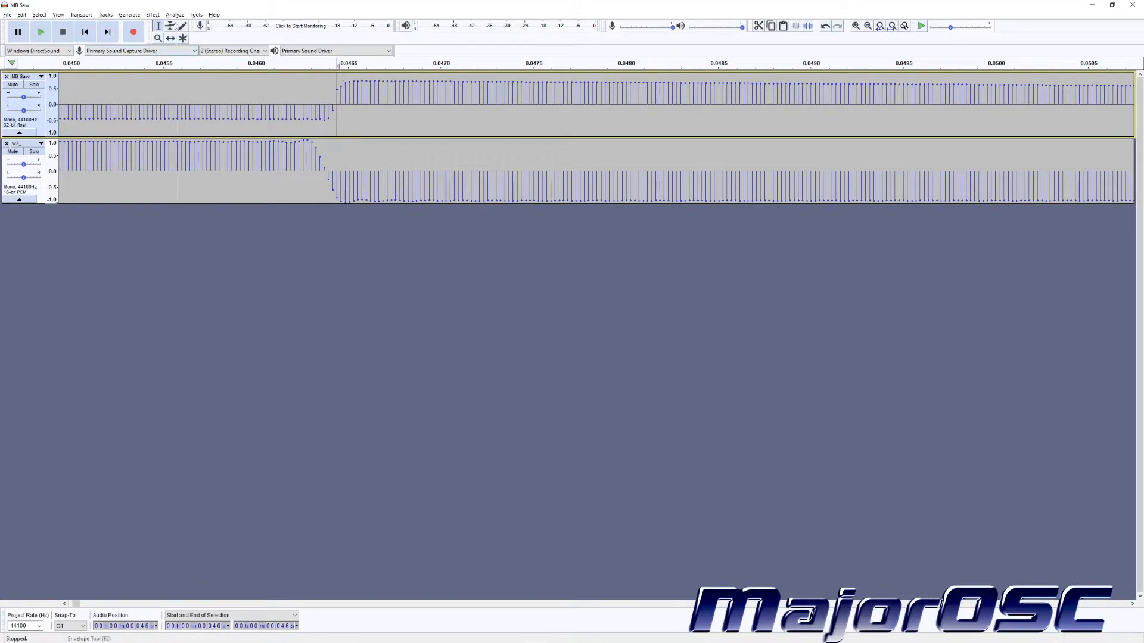
{"action": "mouse_move", "coordinate": [182, 26]}
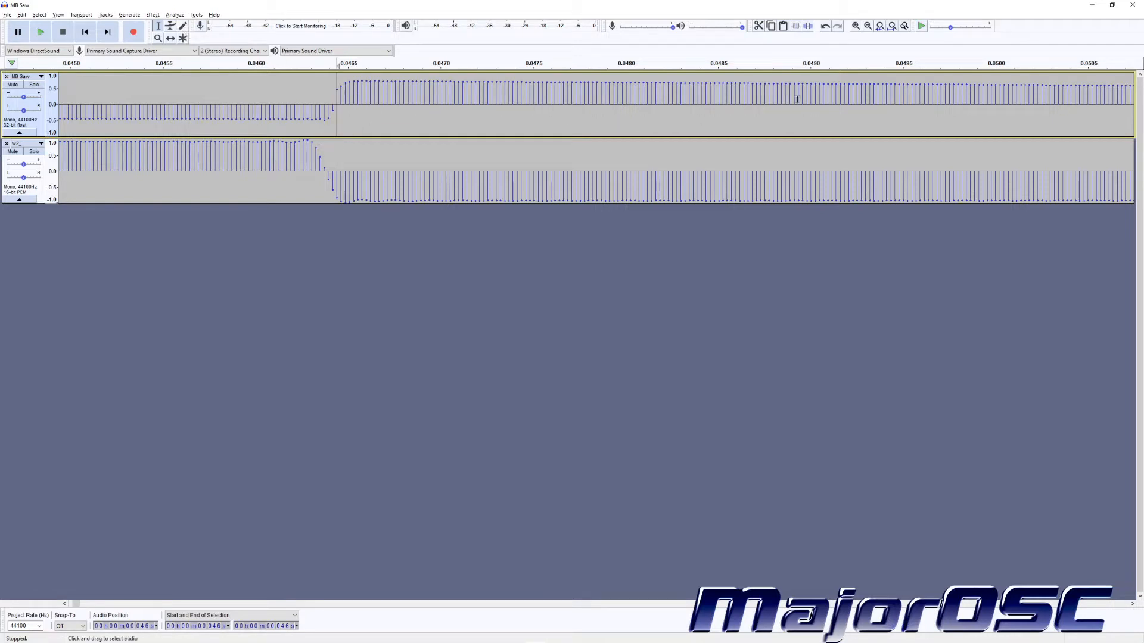
{"action": "mouse_move", "coordinate": [854, 132]}
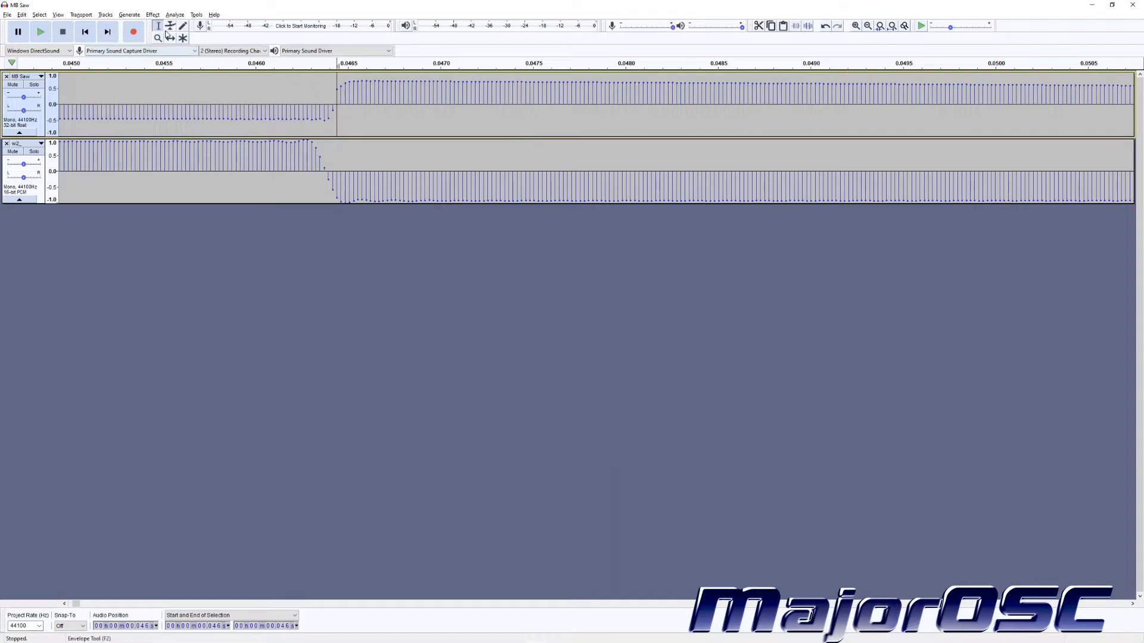
{"action": "left_click", "coordinate": [182, 26]}
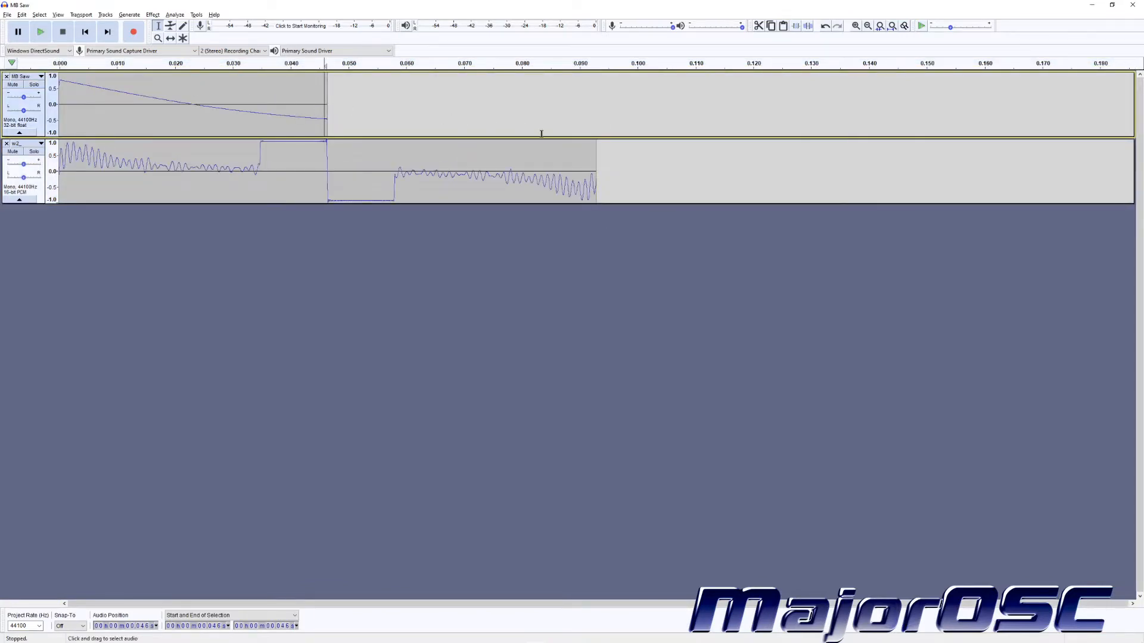
{"action": "mouse_move", "coordinate": [588, 134]}
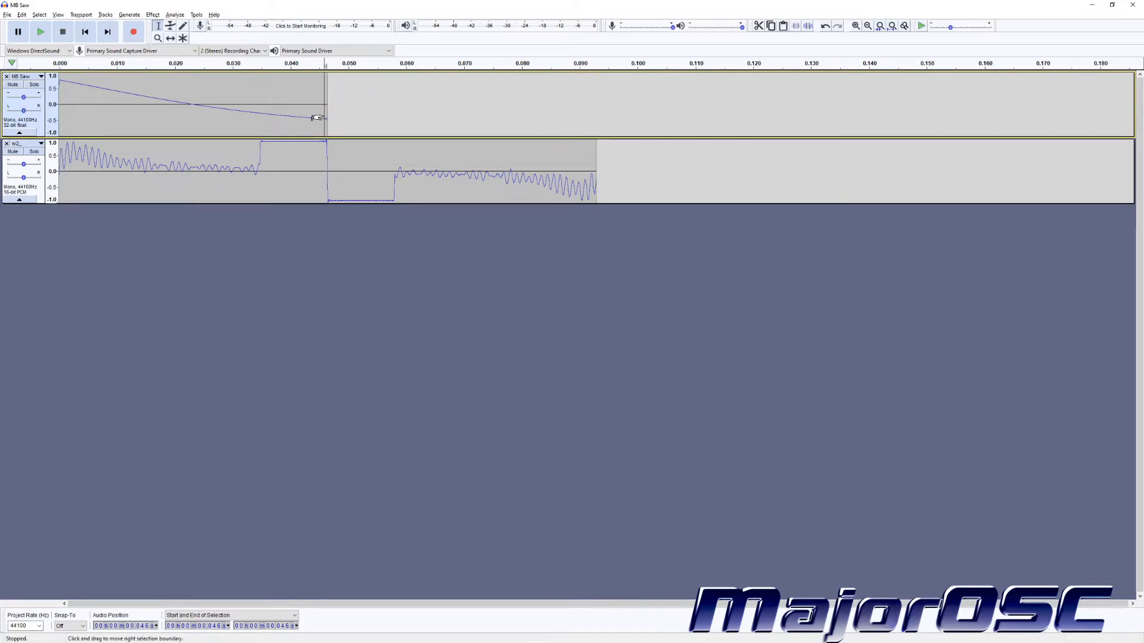
Adjust the saw selection edges so MB Saw holds two cycles ending at 0.093 s.
{"action": "left_click", "coordinate": [867, 25]}
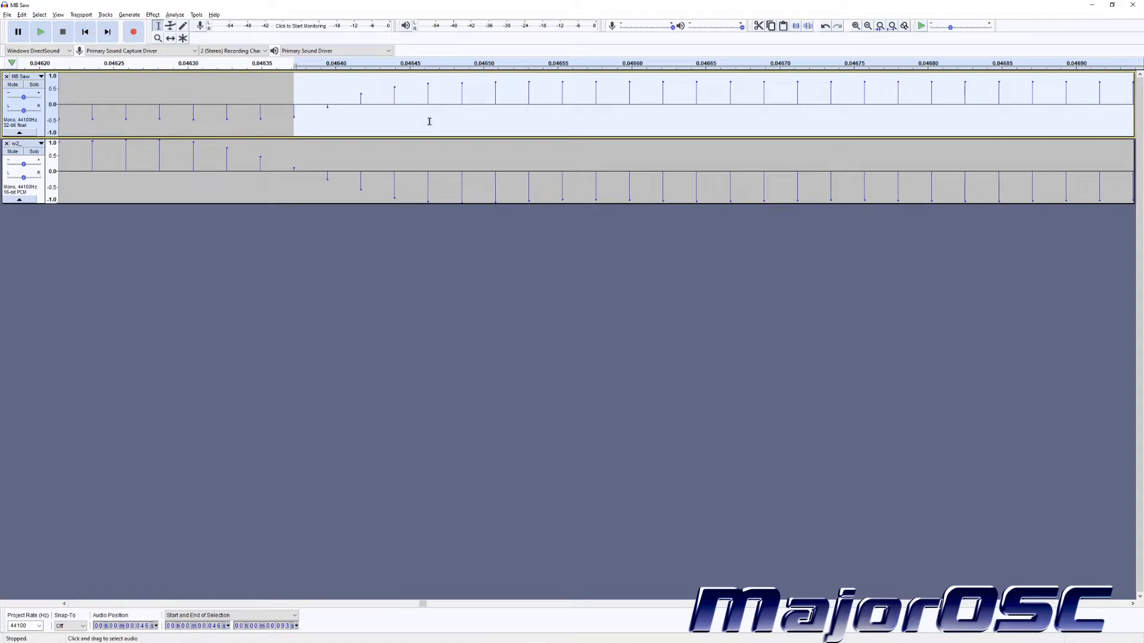
{"action": "left_click_drag", "start_coordinate": [295, 101], "coordinate": [426, 102]}
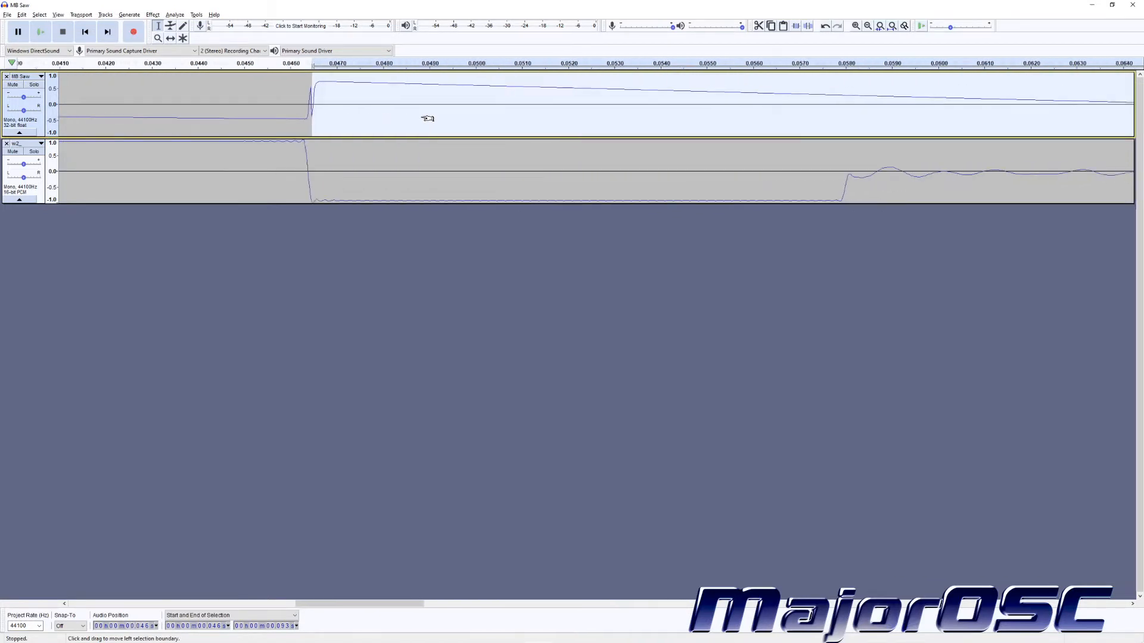
{"action": "left_click", "coordinate": [867, 26]}
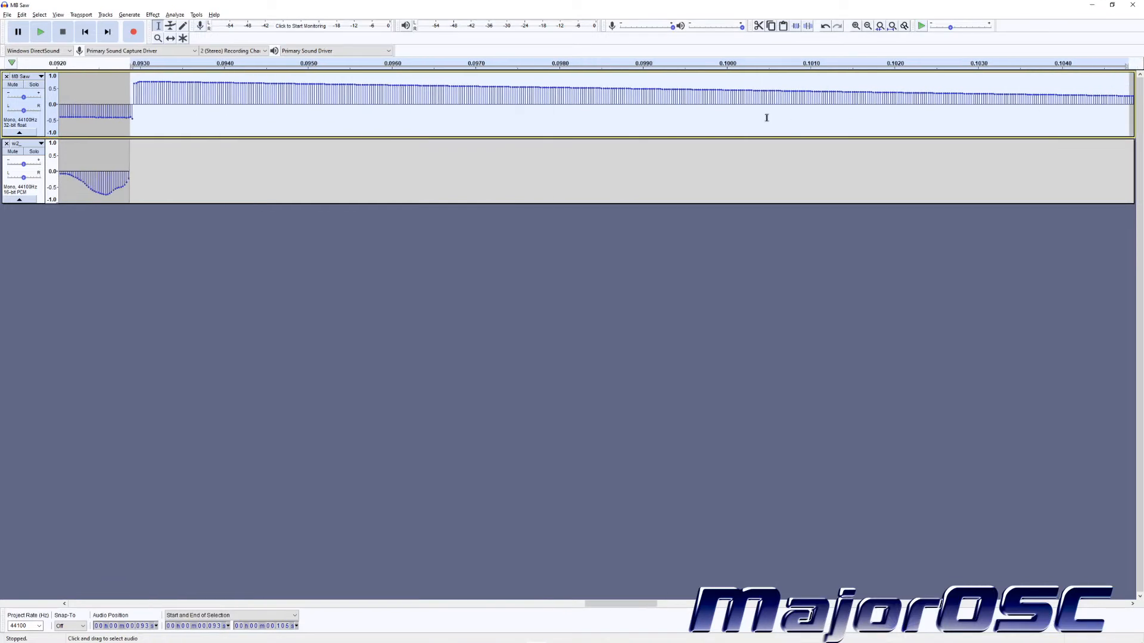
{"action": "left_click", "coordinate": [868, 25]}
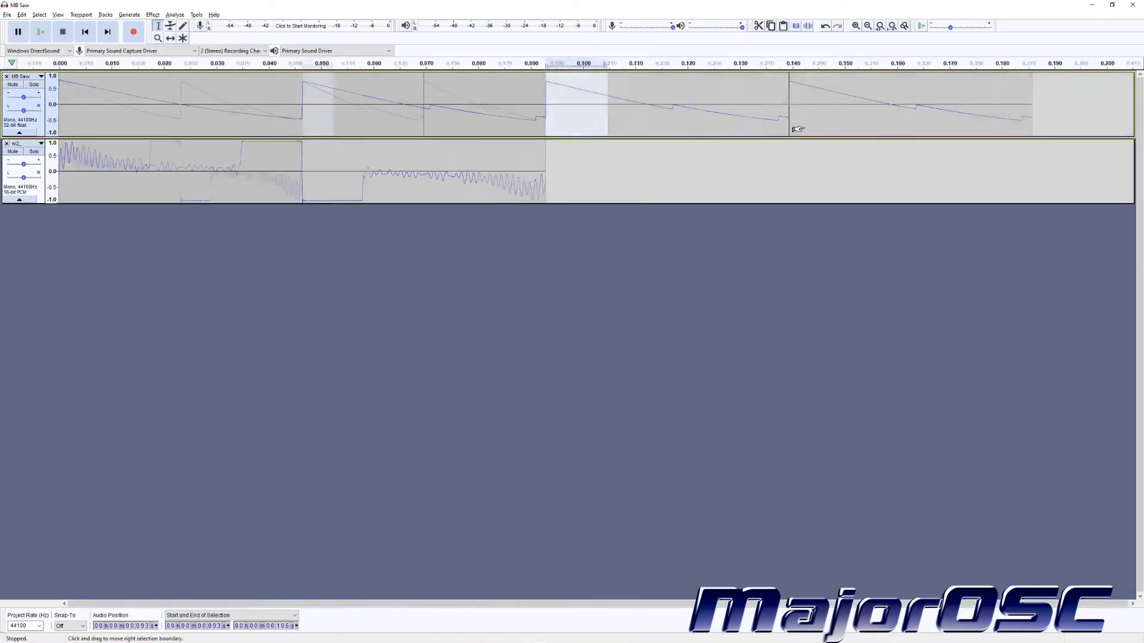
{"action": "left_click", "coordinate": [868, 26]}
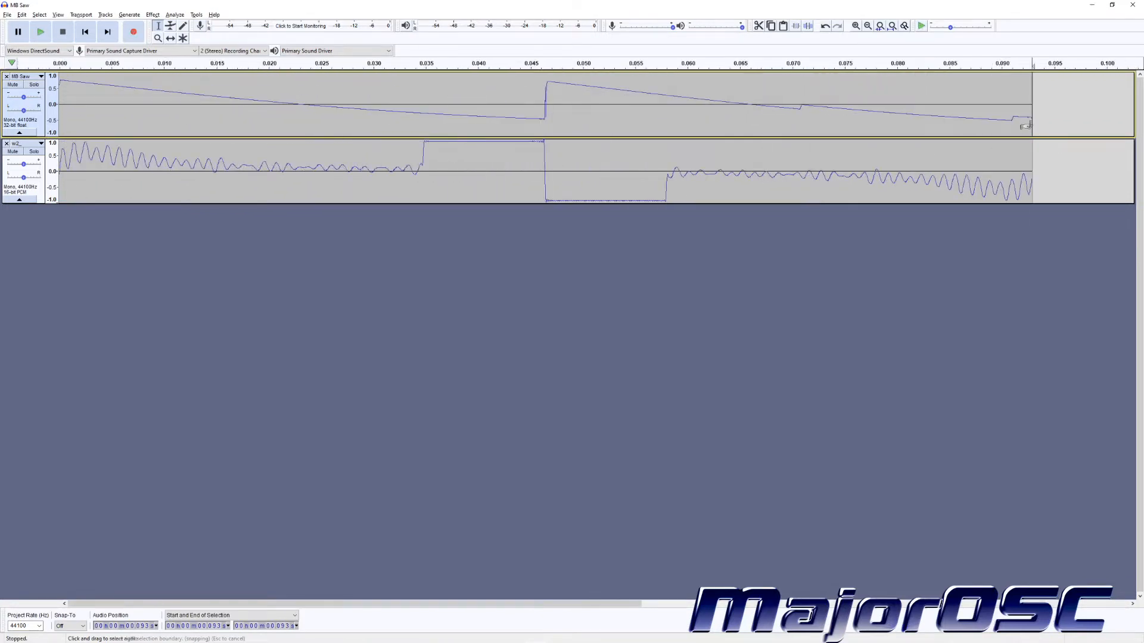
{"action": "mouse_move", "coordinate": [1038, 146]}
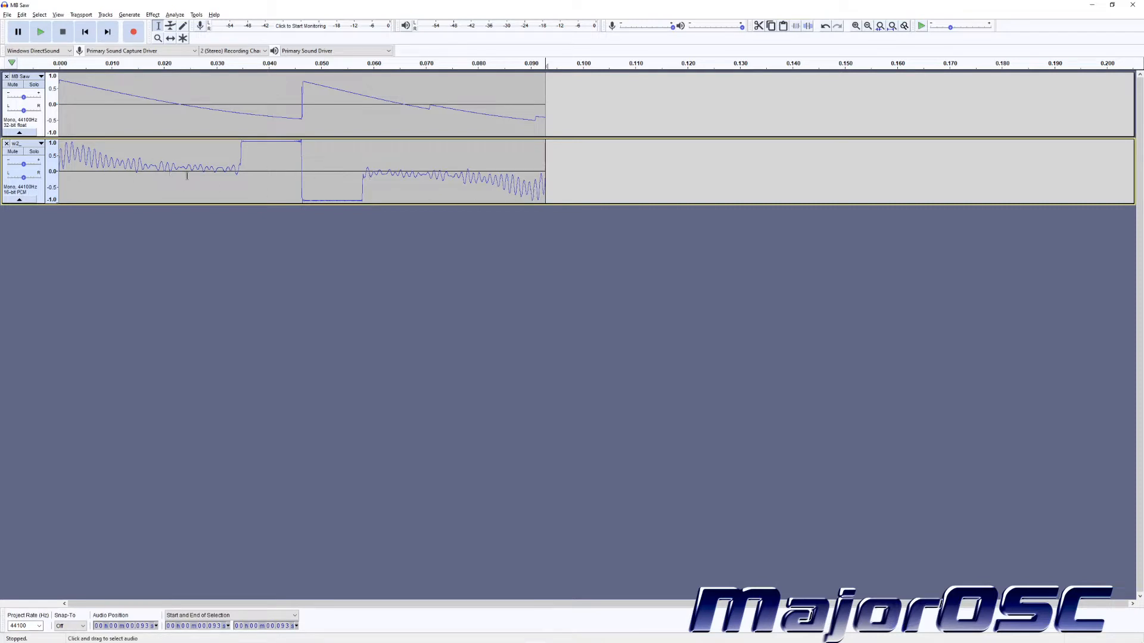
{"action": "mouse_move", "coordinate": [286, 192]}
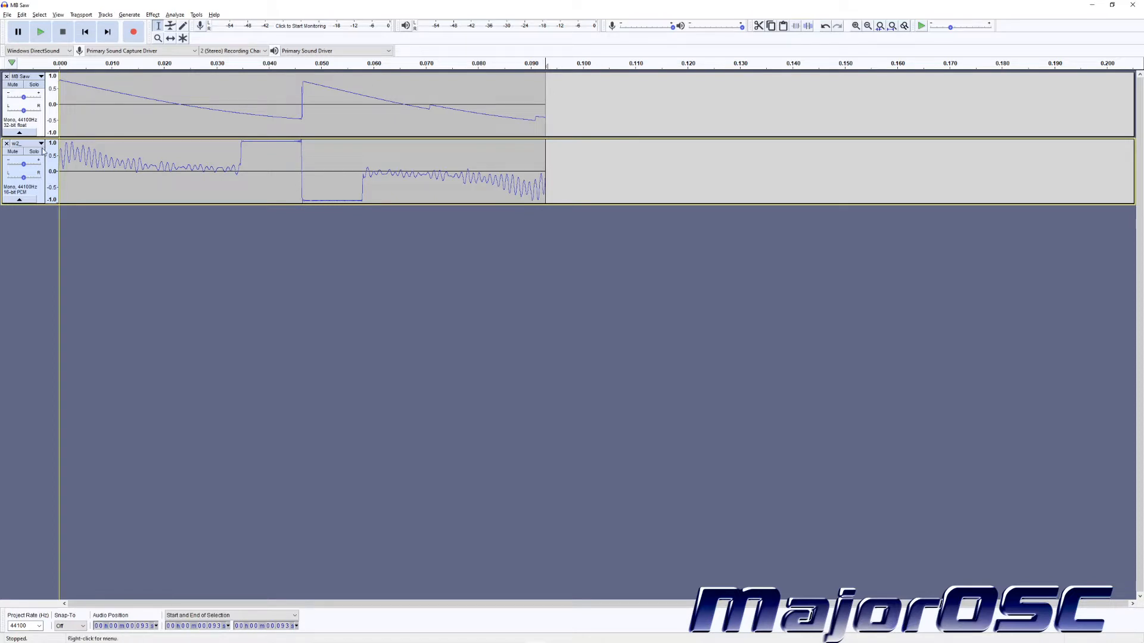
{"action": "mouse_move", "coordinate": [258, 192]}
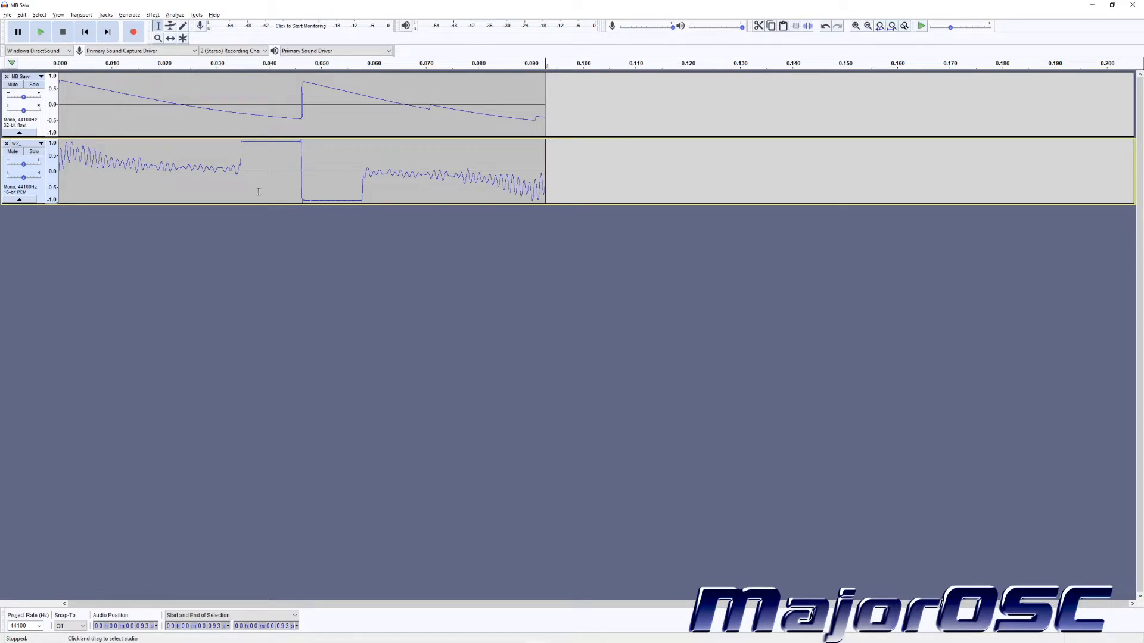
{"action": "mouse_move", "coordinate": [531, 115]}
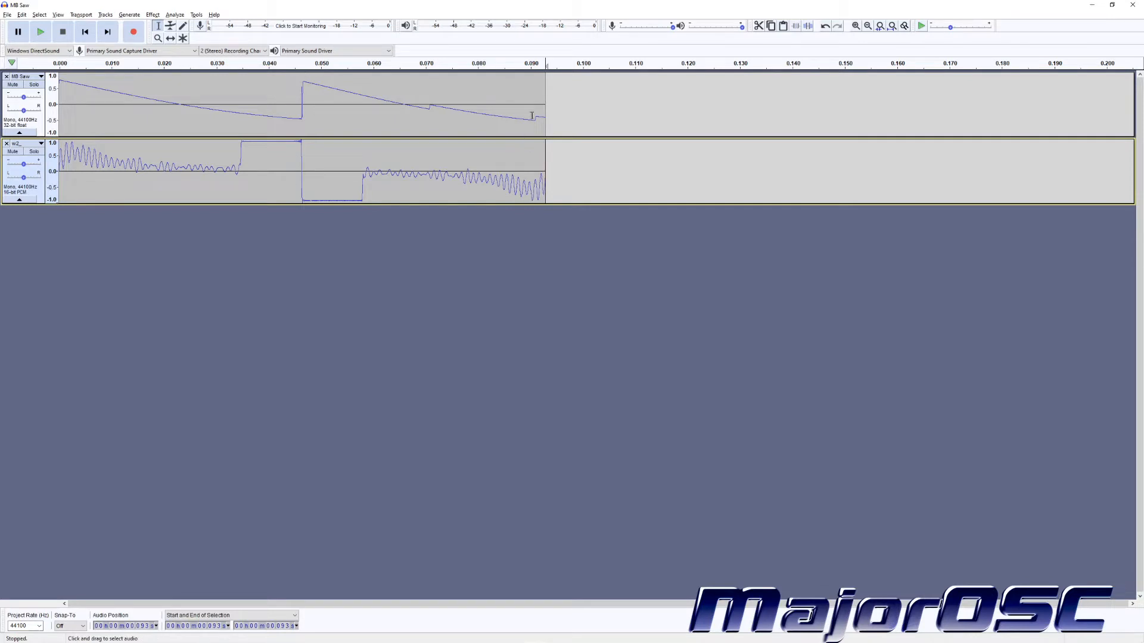
{"action": "mouse_move", "coordinate": [279, 121]}
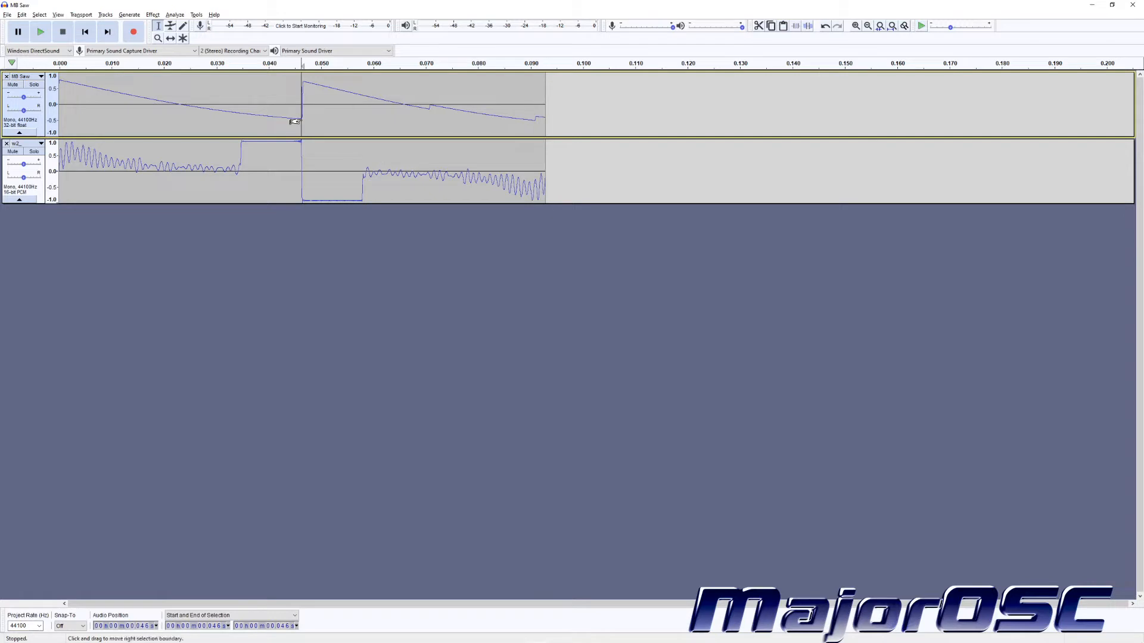
{"action": "mouse_move", "coordinate": [370, 131]}
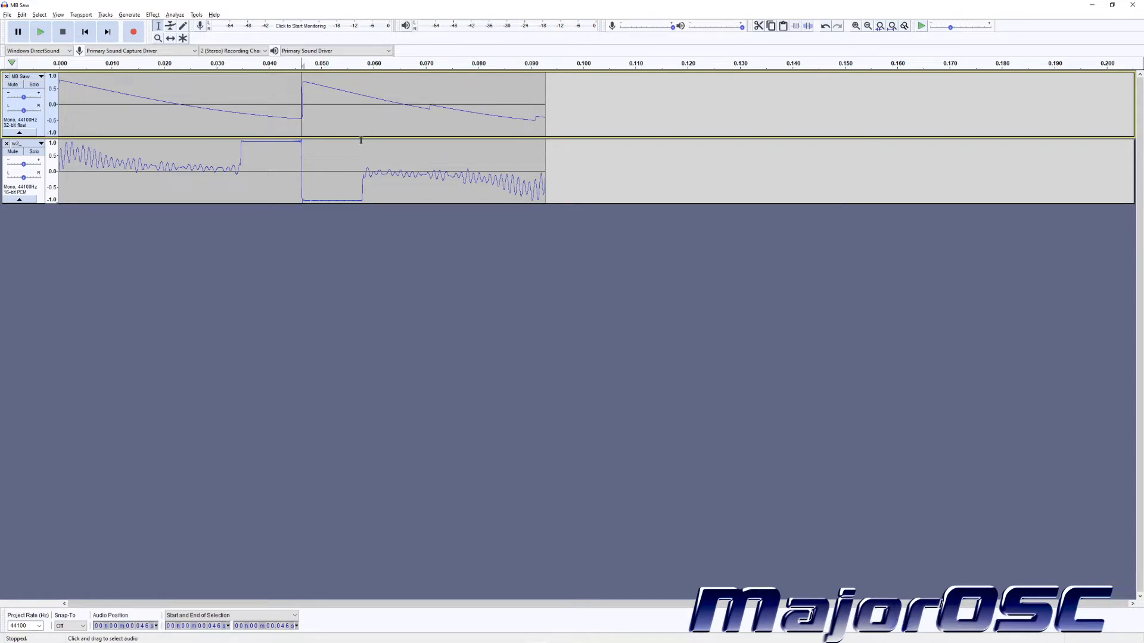
{"action": "mouse_move", "coordinate": [145, 142]}
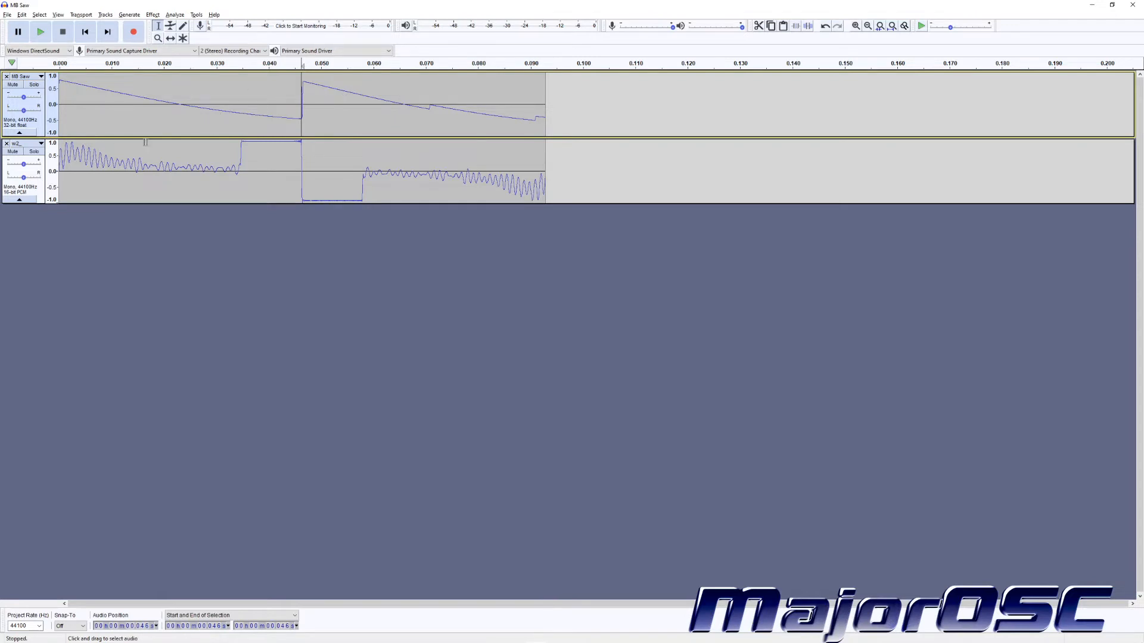
{"action": "mouse_move", "coordinate": [19, 134]}
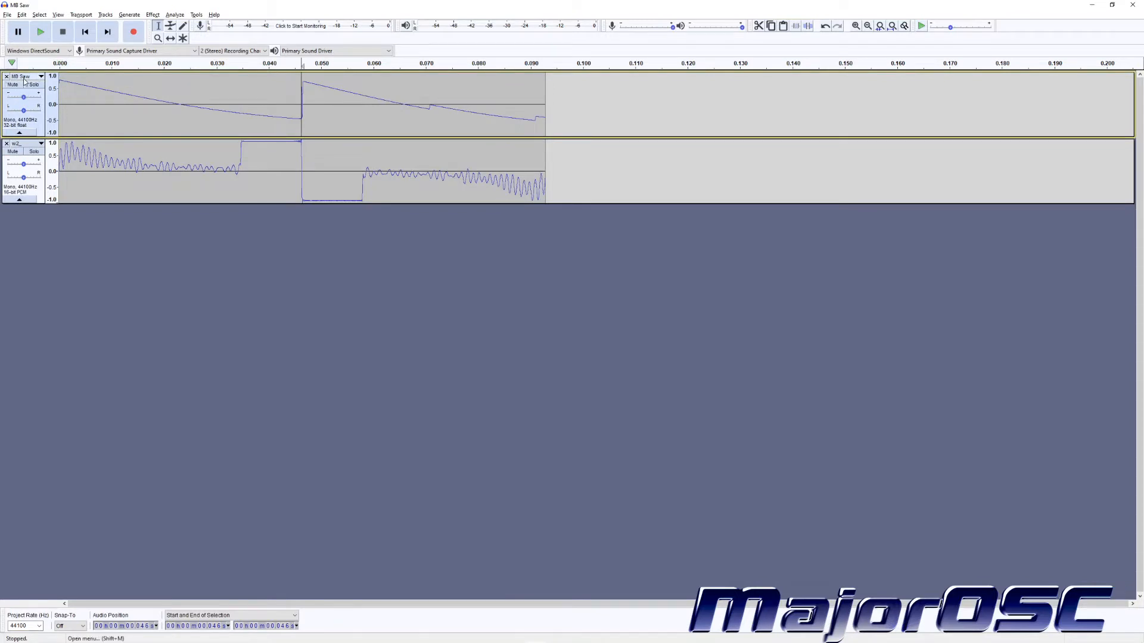
Choose Format > 16-bit PCM from the MB Saw track's dropdown menu.
{"action": "left_click", "coordinate": [40, 77]}
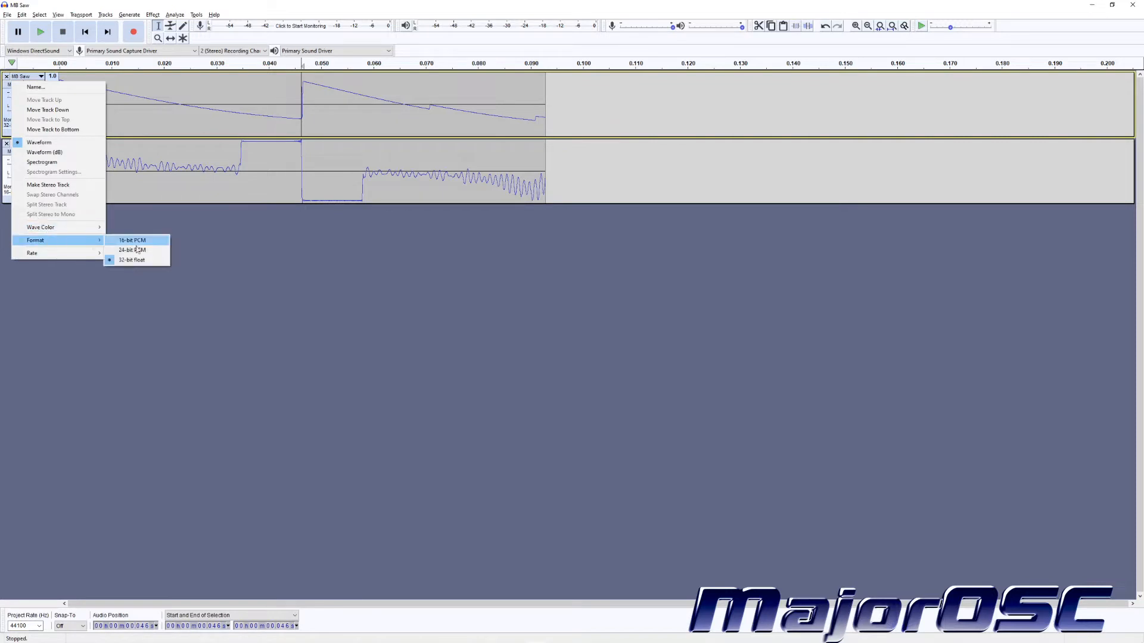
{"action": "left_click", "coordinate": [132, 240]}
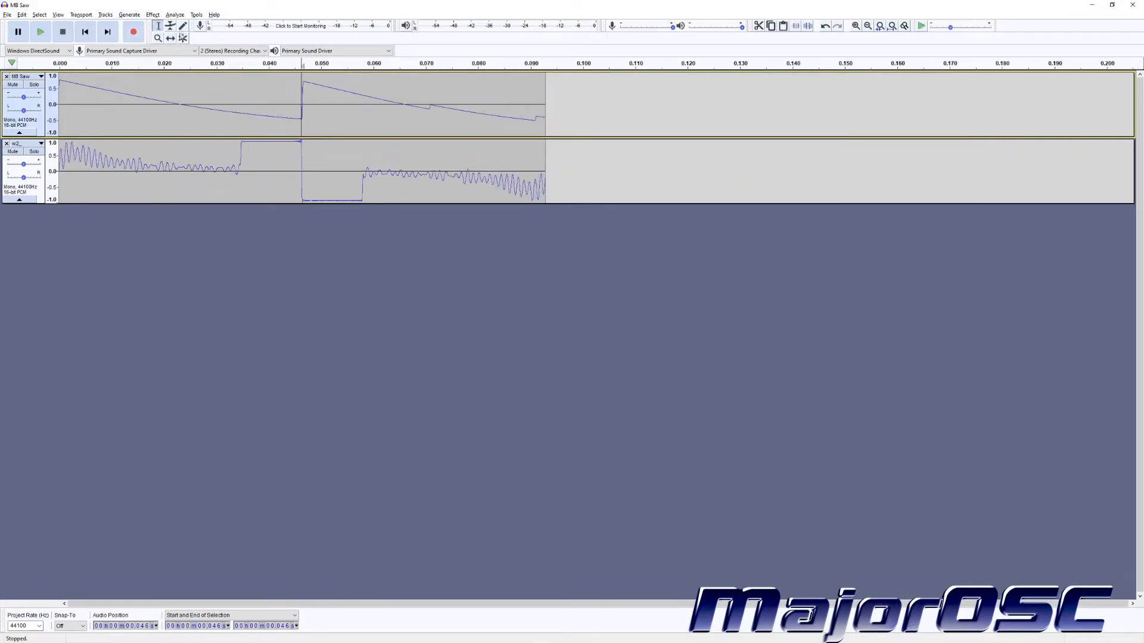
Draw samples with the Draw tool, then close the w12_ track and return to Selection.
{"action": "left_click", "coordinate": [182, 26]}
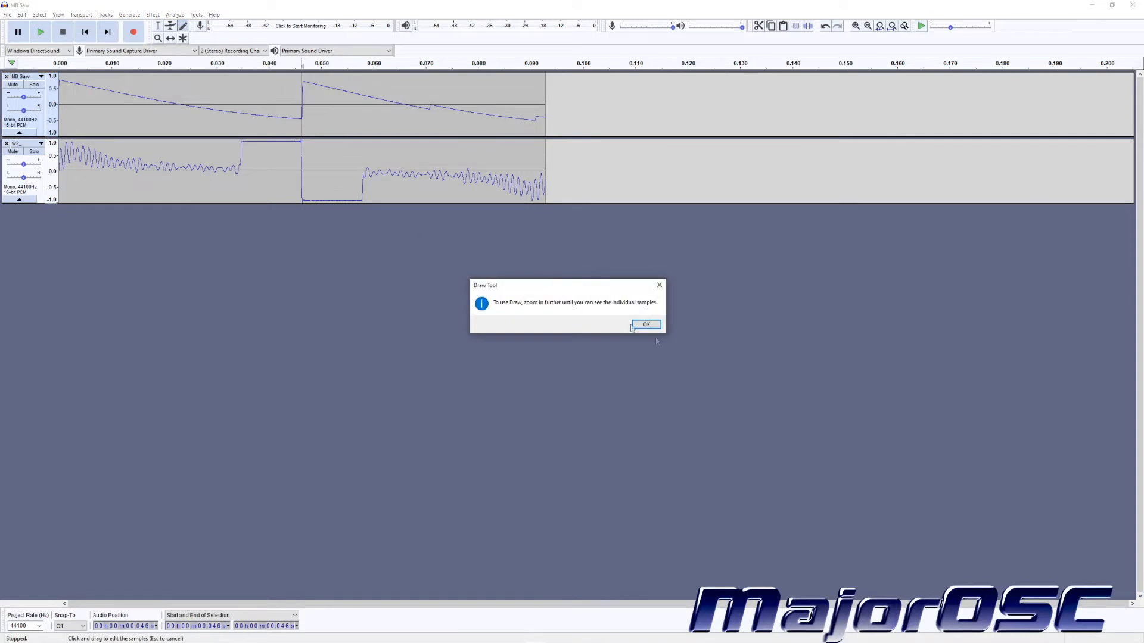
{"action": "left_click", "coordinate": [645, 324]}
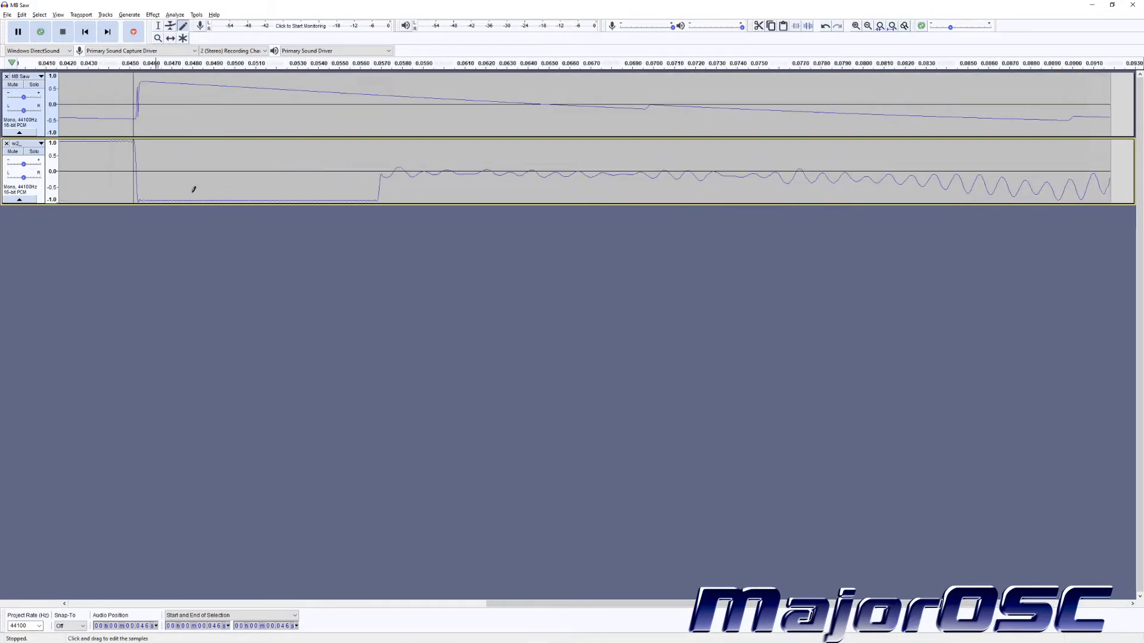
{"action": "left_click", "coordinate": [868, 26]}
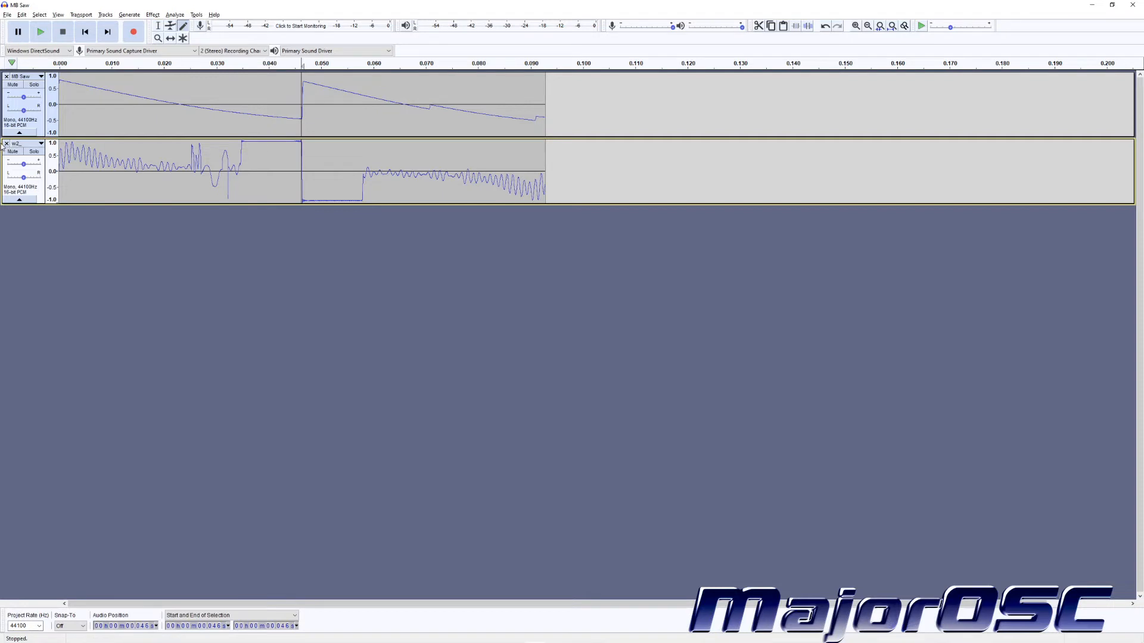
{"action": "left_click", "coordinate": [6, 143]}
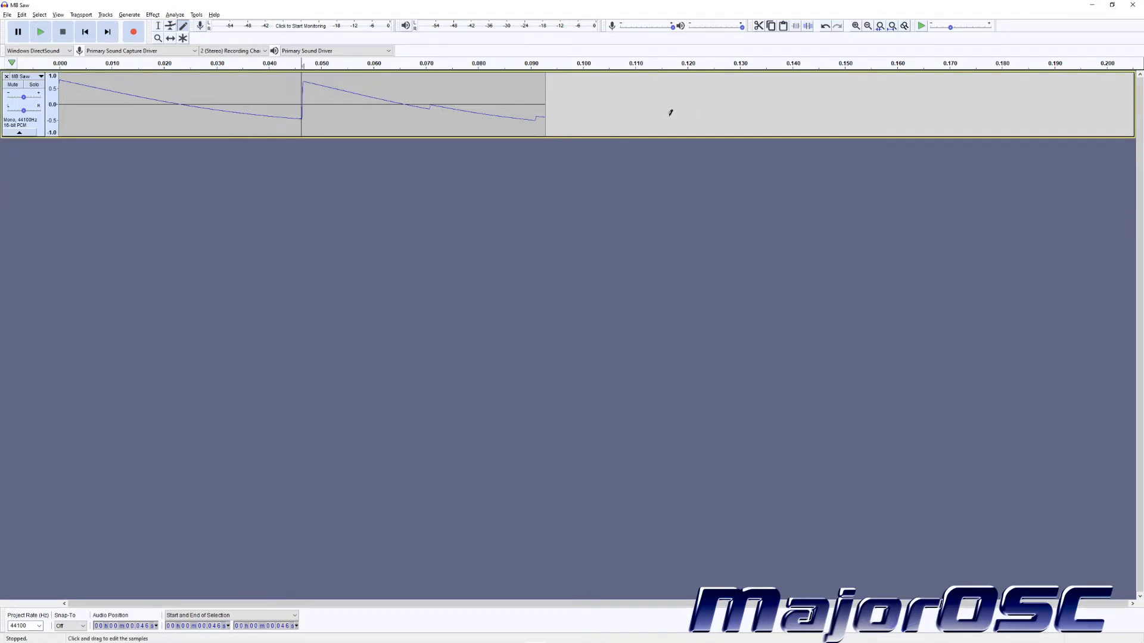
{"action": "left_click", "coordinate": [157, 25]}
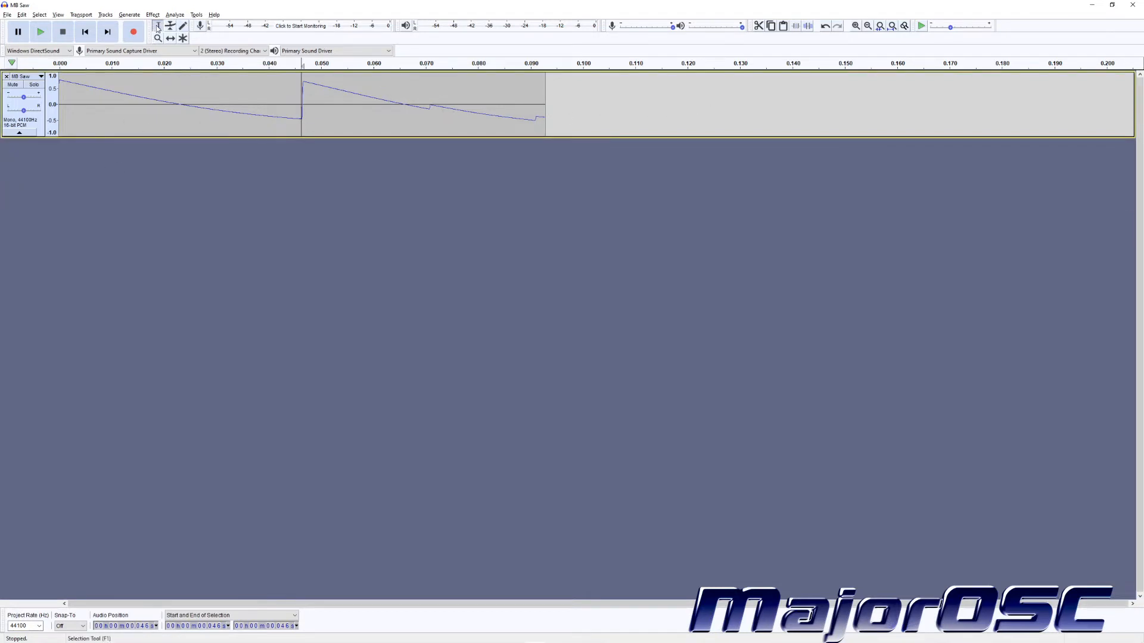
Choose File > Export > Export Audio... to open the export dialog.
{"action": "left_click", "coordinate": [7, 14]}
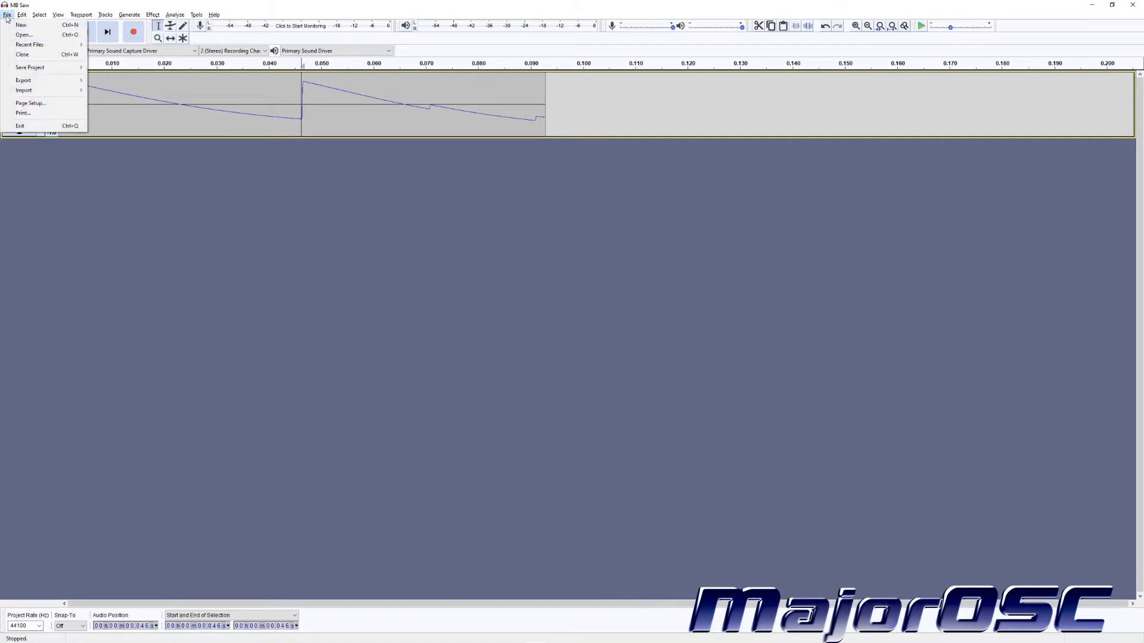
{"action": "mouse_move", "coordinate": [29, 45]}
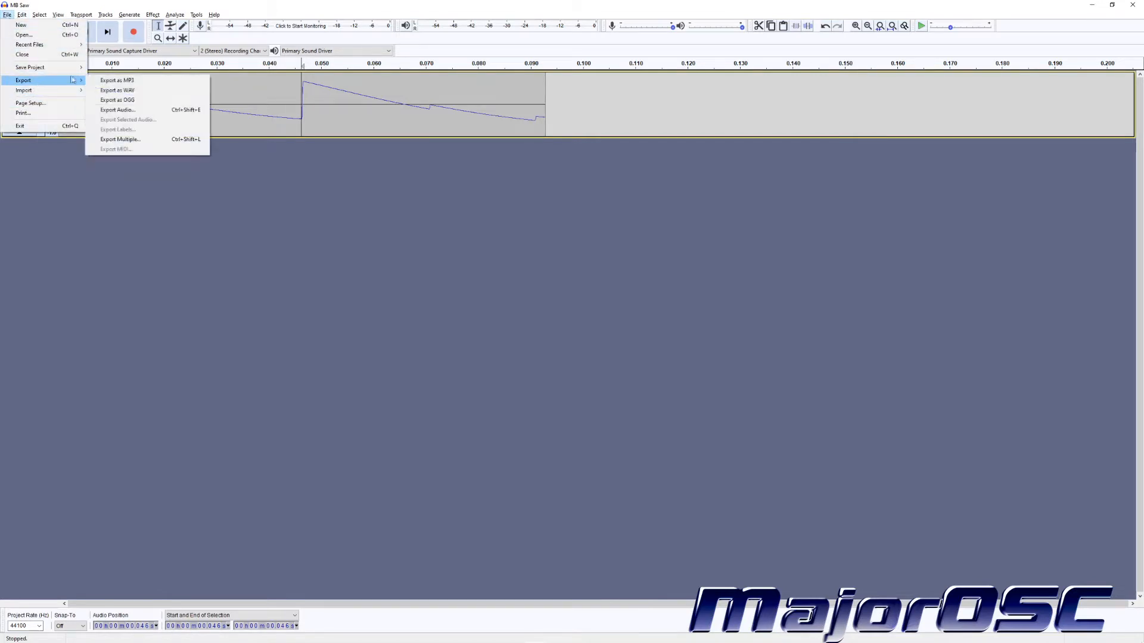
{"action": "mouse_move", "coordinate": [117, 109]}
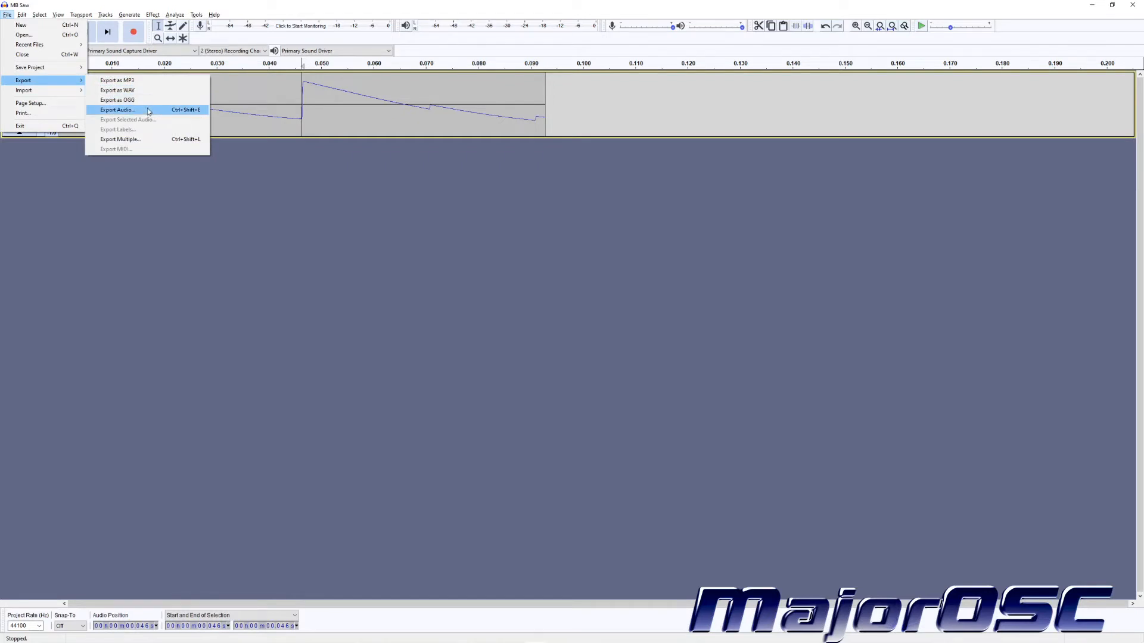
{"action": "left_click", "coordinate": [117, 110]}
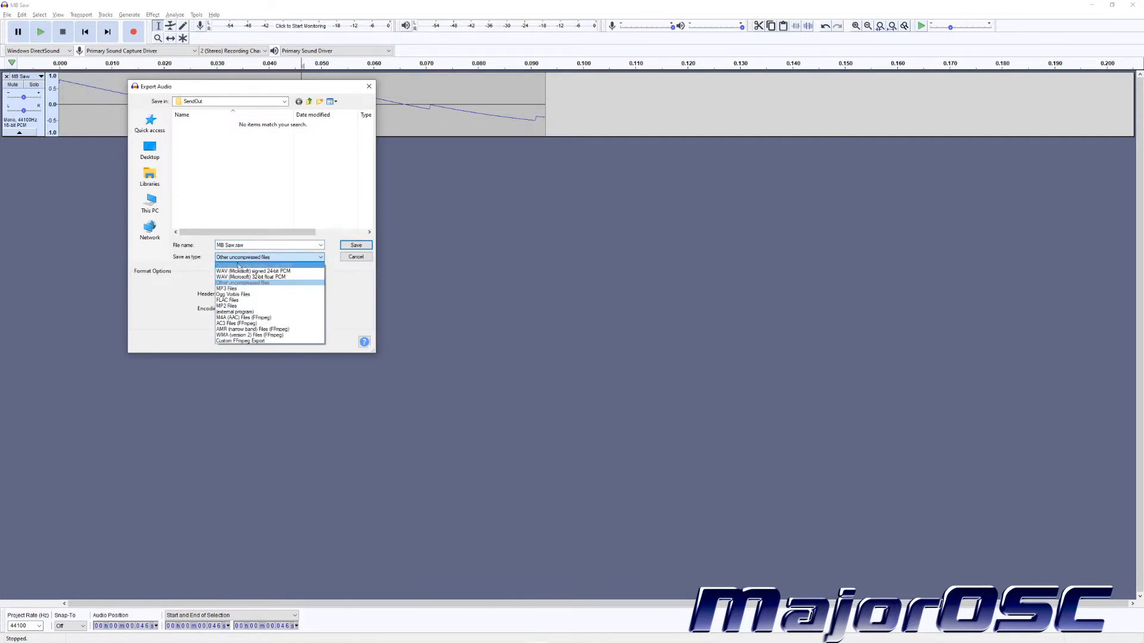
Export as header-less RAW, signed 16-bit PCM, named w12_.ws6.
{"action": "left_click", "coordinate": [243, 282]}
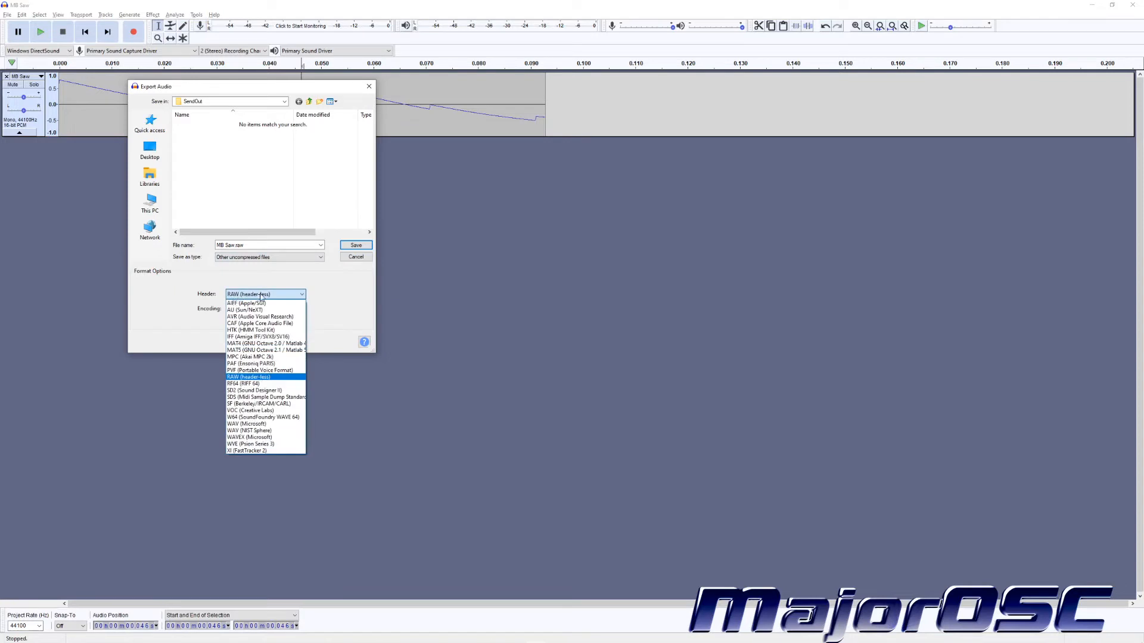
{"action": "left_click", "coordinate": [247, 377]}
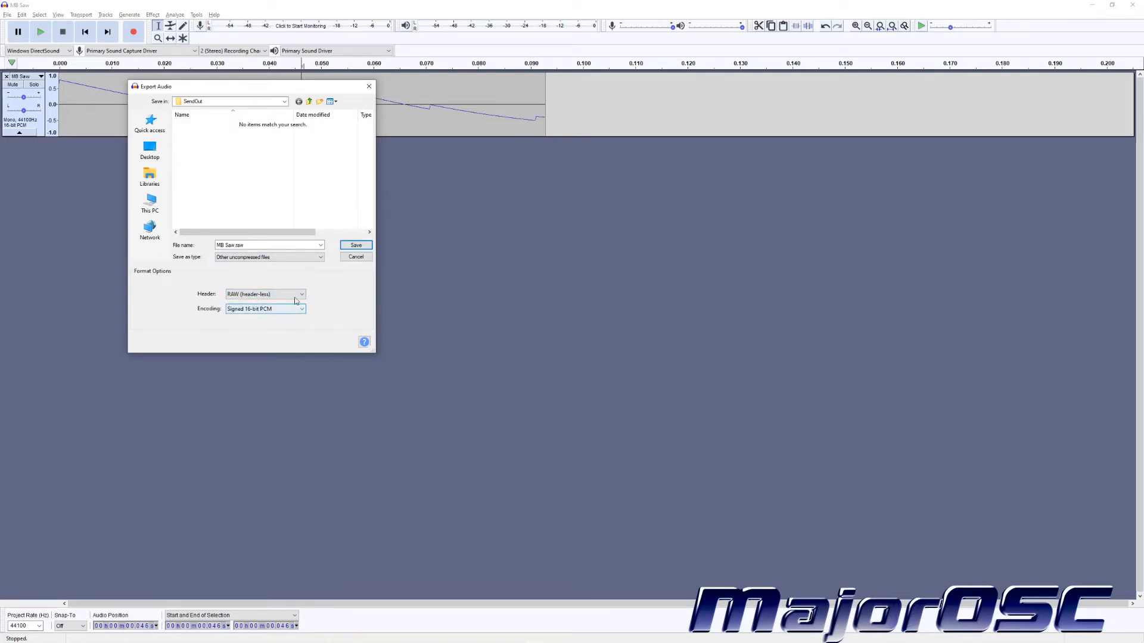
{"action": "triple_click", "coordinate": [267, 245]}
{"action": "type", "text": "s12"}
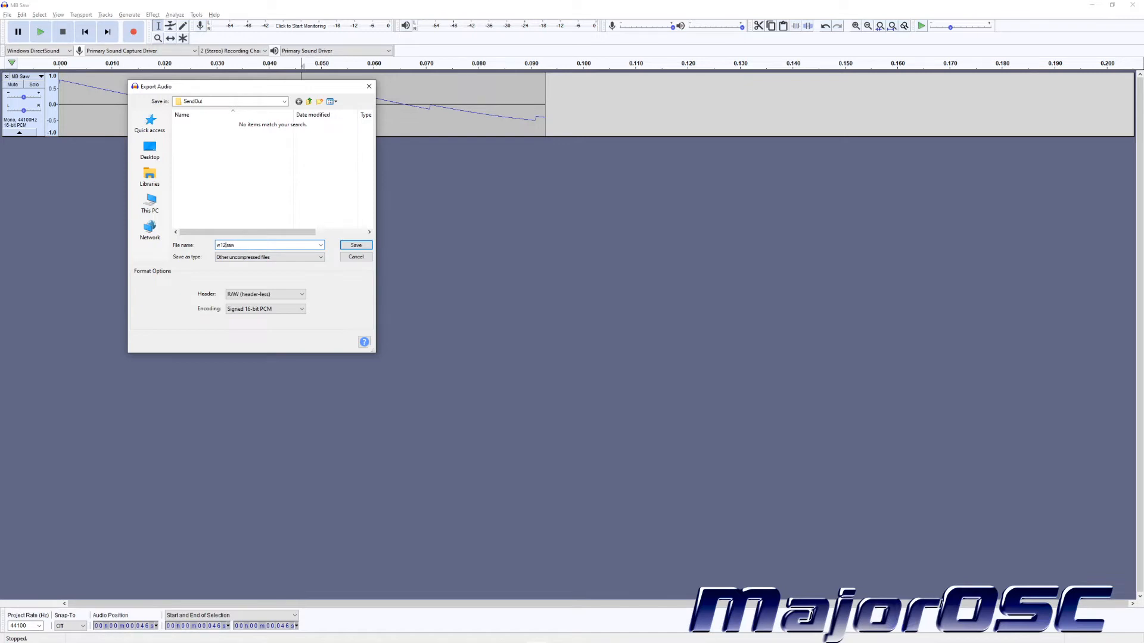
{"action": "type", "text": "."}
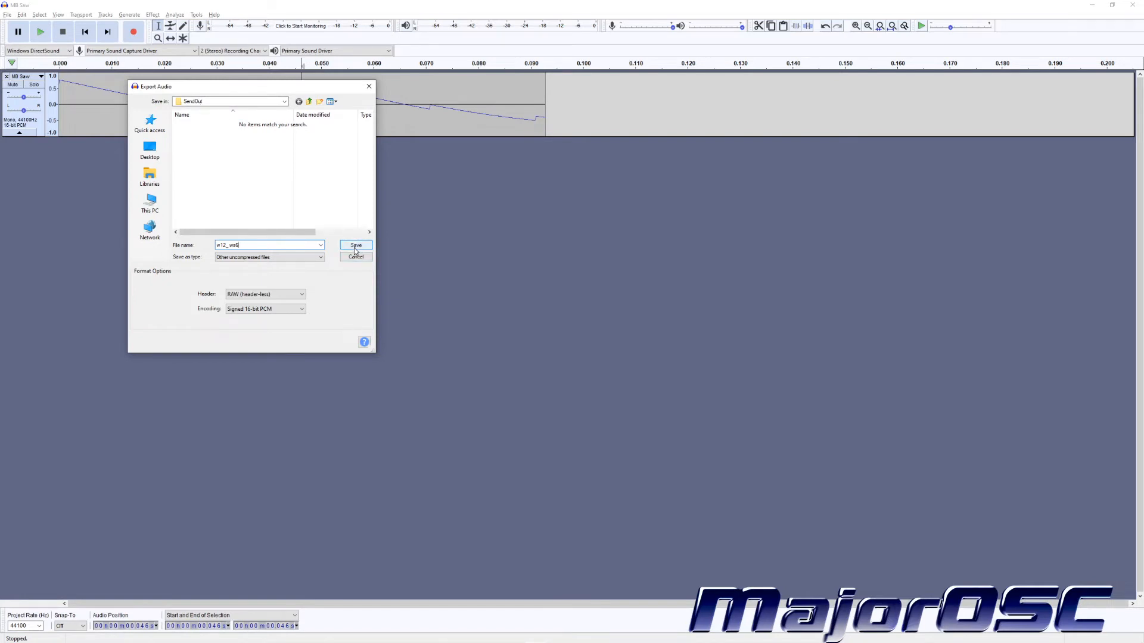
Save the w12_.ws6 export and accept the nonstandard-extension warning.
{"action": "left_click", "coordinate": [355, 245]}
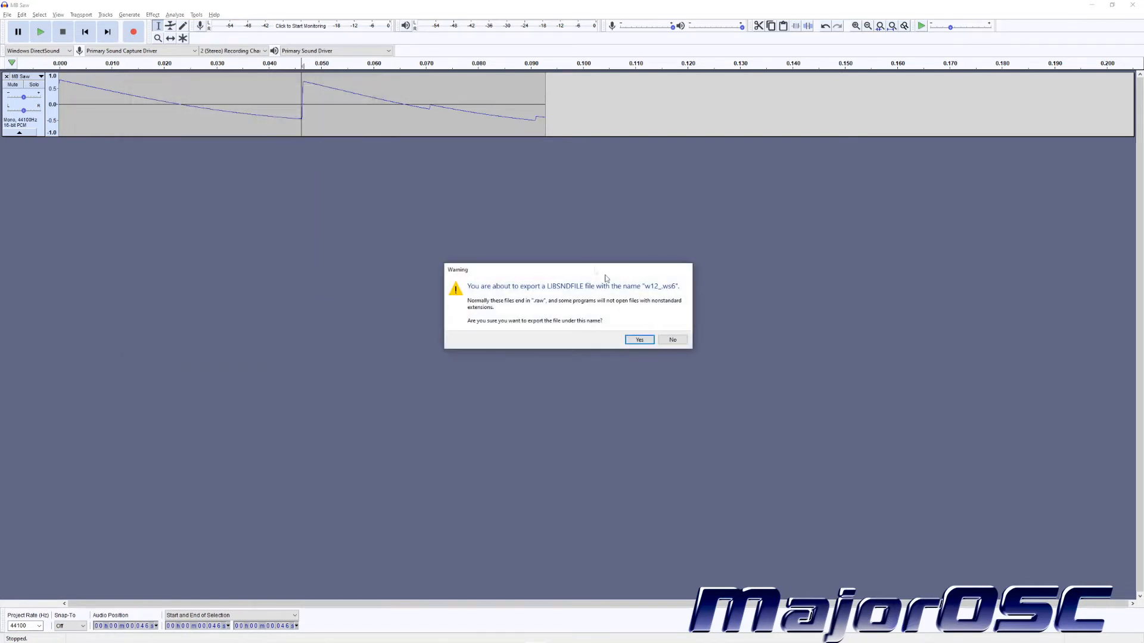
{"action": "mouse_move", "coordinate": [611, 348]}
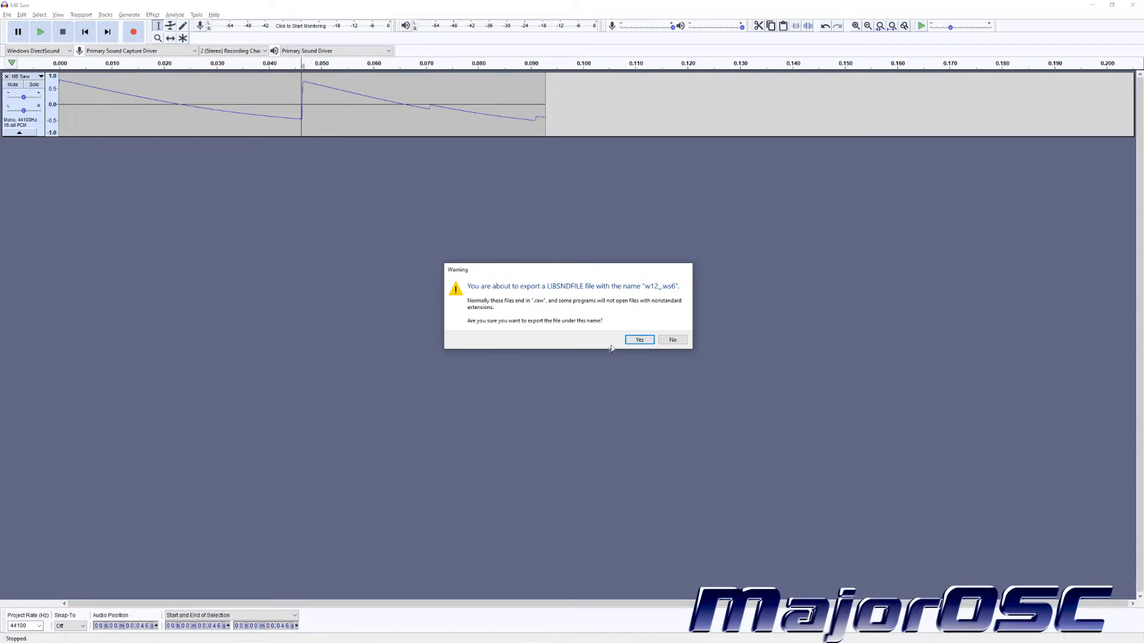
{"action": "mouse_move", "coordinate": [639, 340]}
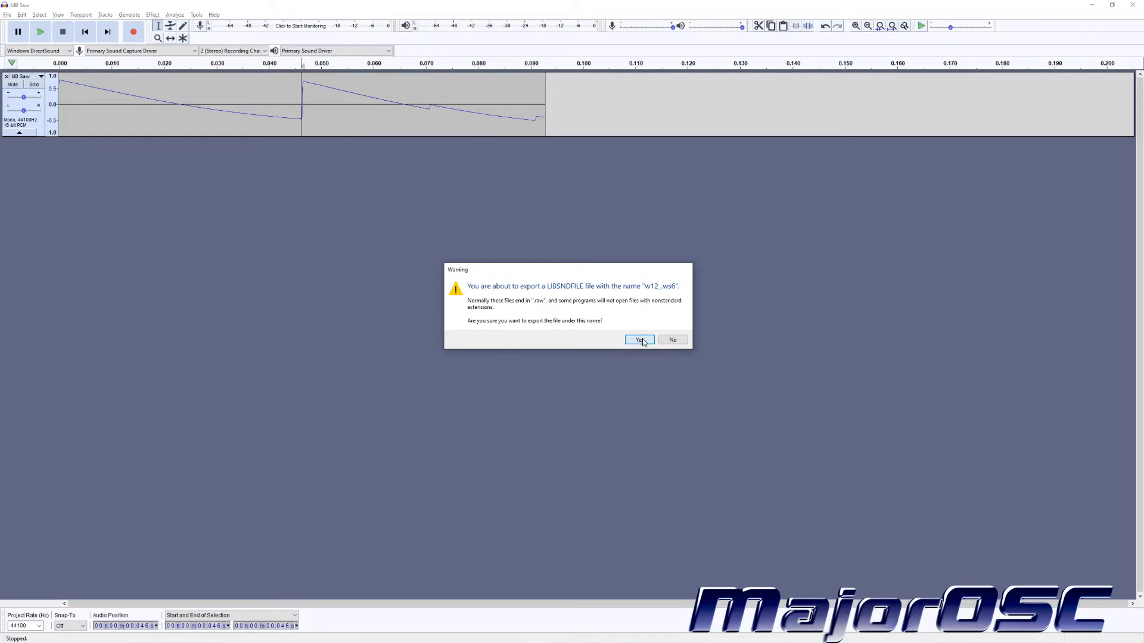
{"action": "left_click", "coordinate": [640, 339]}
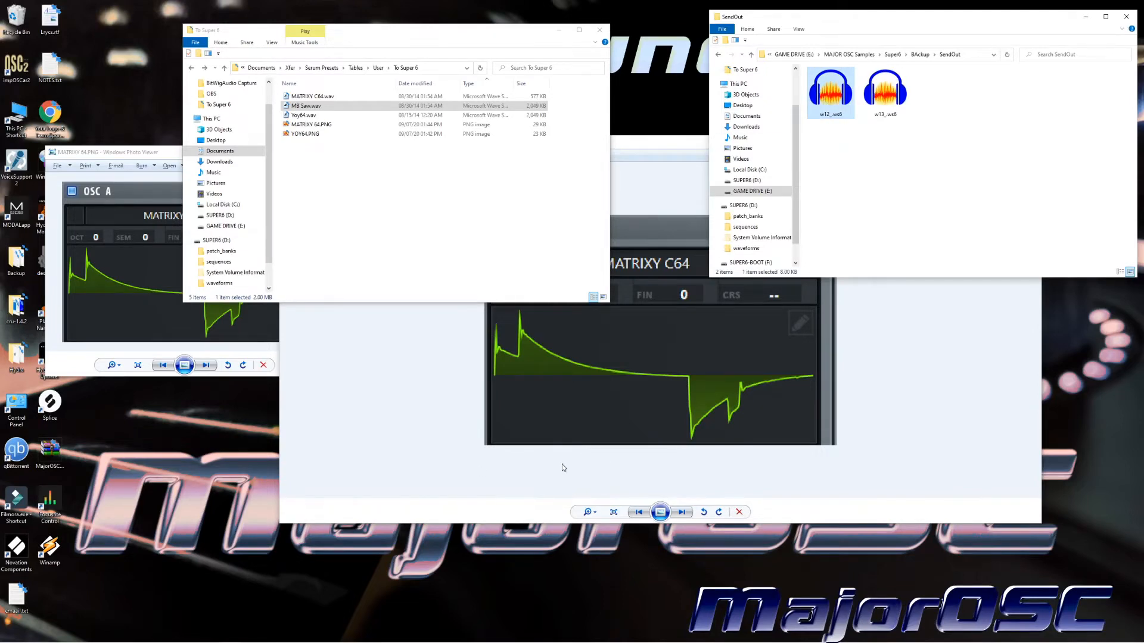
{"action": "mouse_move", "coordinate": [426, 637]}
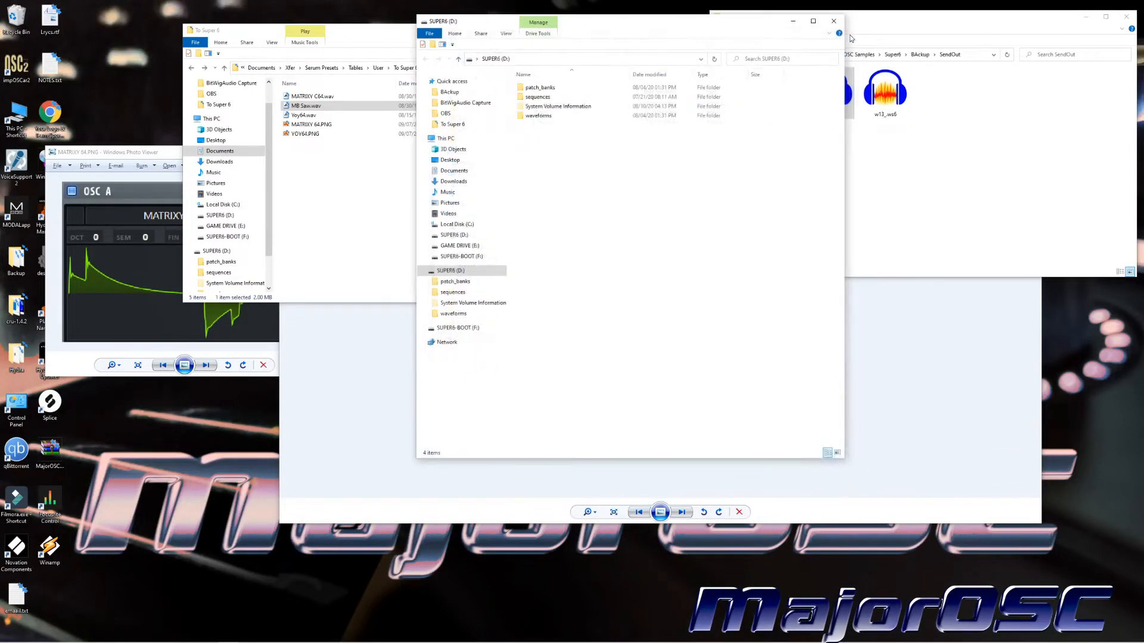
Paste w12_.ws6 into SUPER6 waveforms, replacing the old file, then close the window.
{"action": "left_click", "coordinate": [538, 115]}
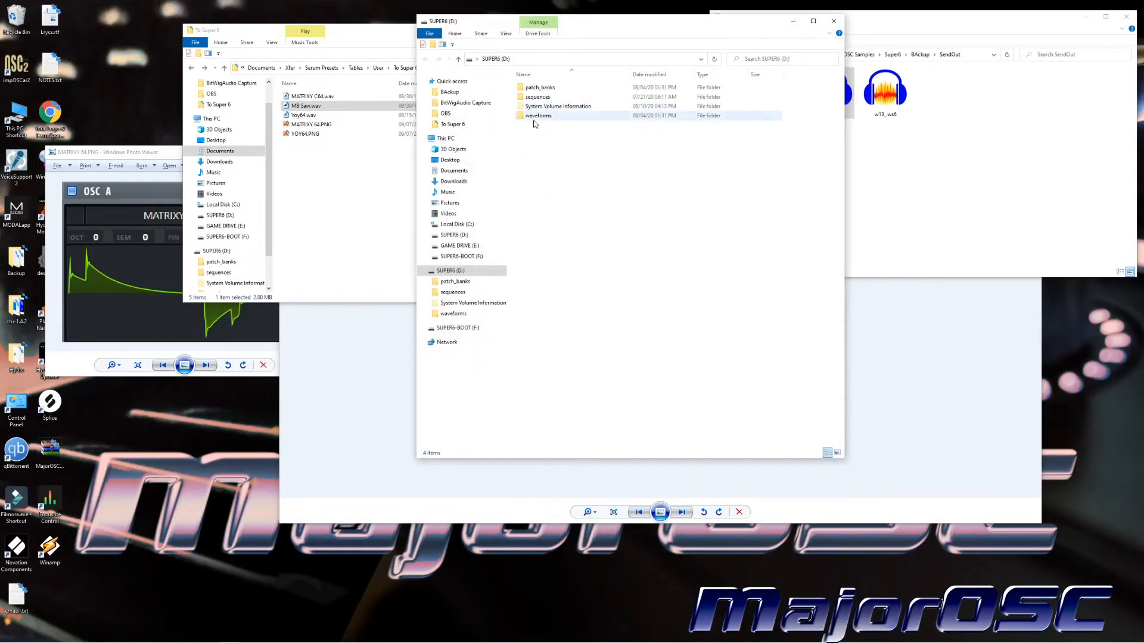
{"action": "double_click", "coordinate": [539, 115]}
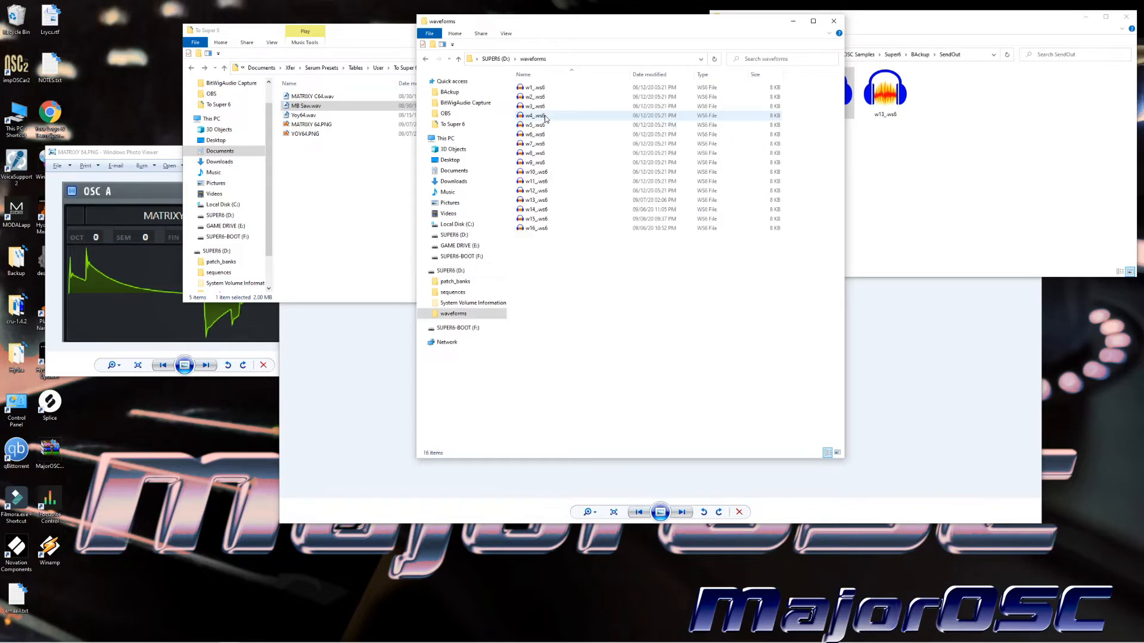
{"action": "mouse_move", "coordinate": [606, 228]}
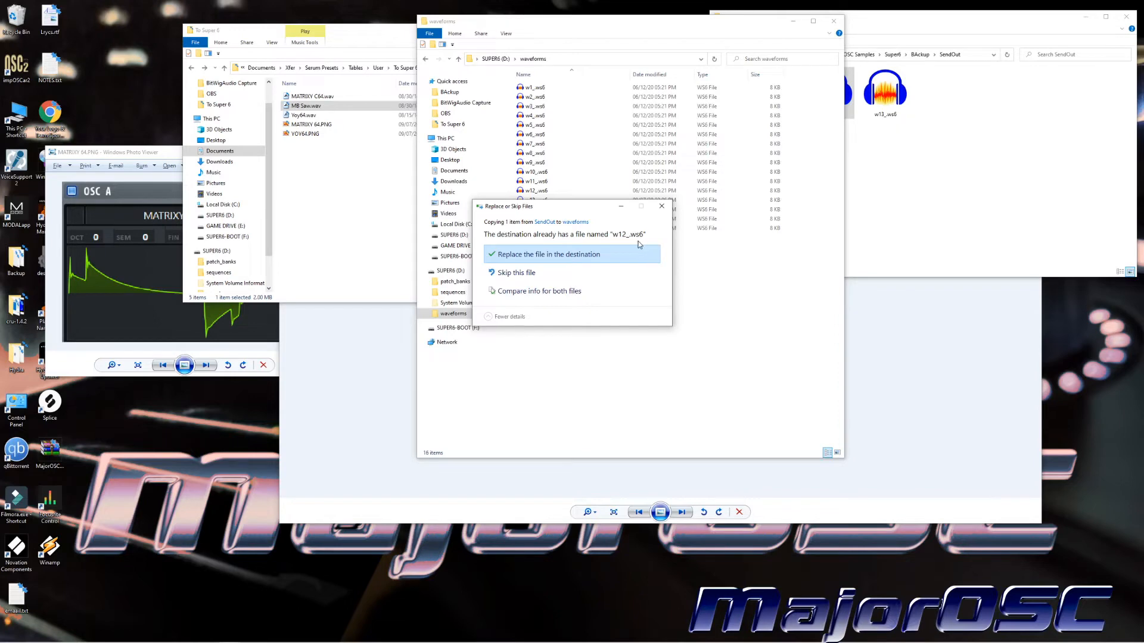
{"action": "mouse_move", "coordinate": [555, 259]}
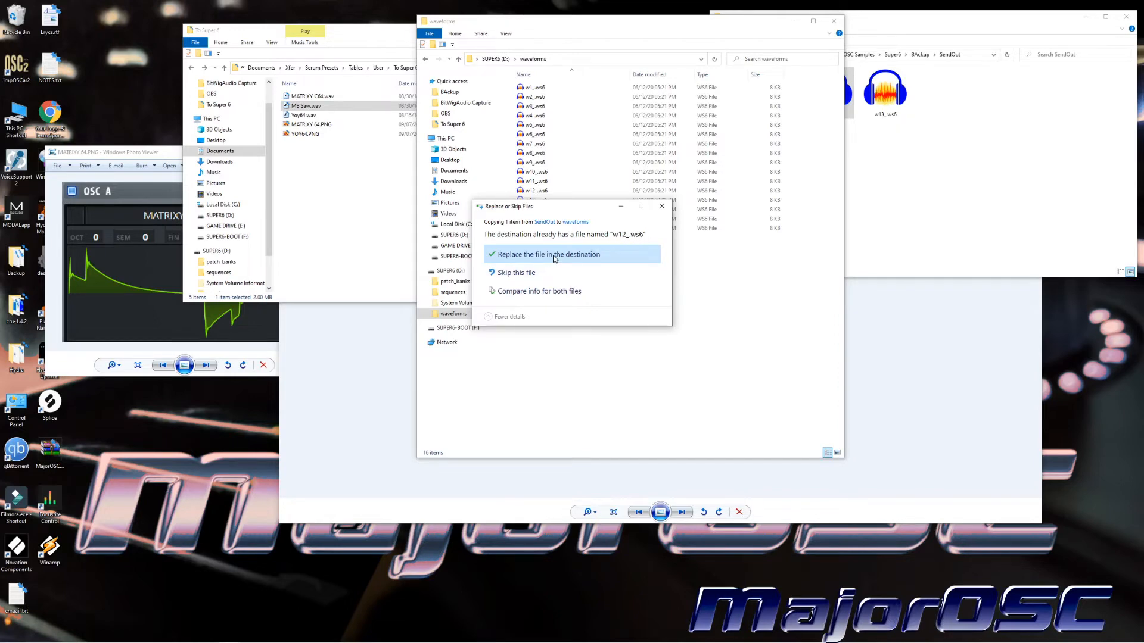
{"action": "left_click", "coordinate": [549, 254]}
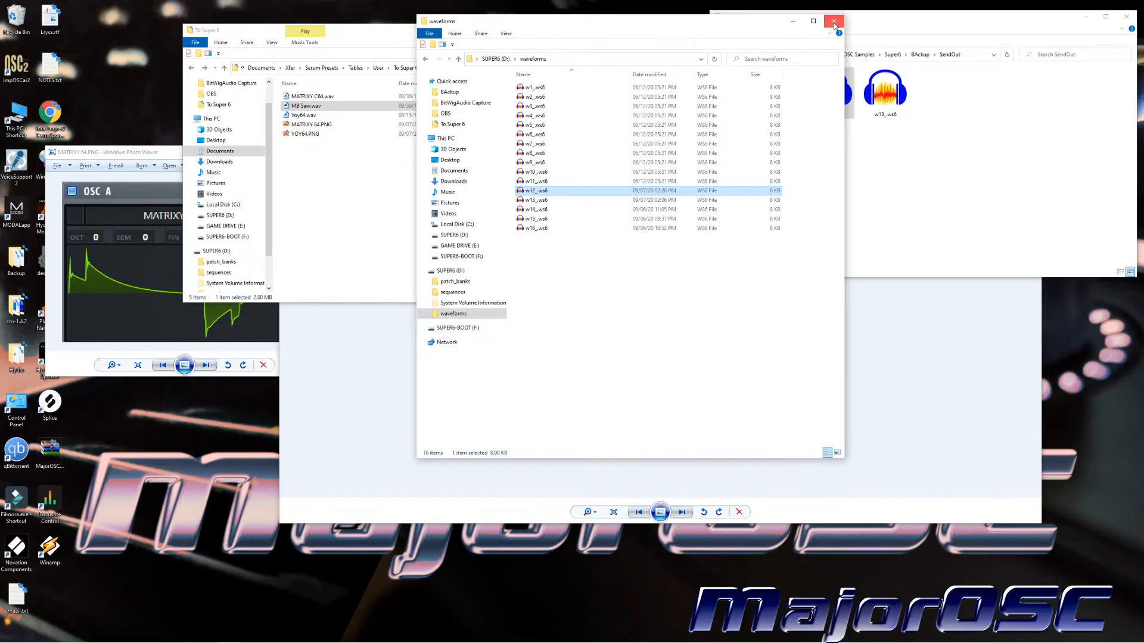
{"action": "left_click", "coordinate": [834, 20]}
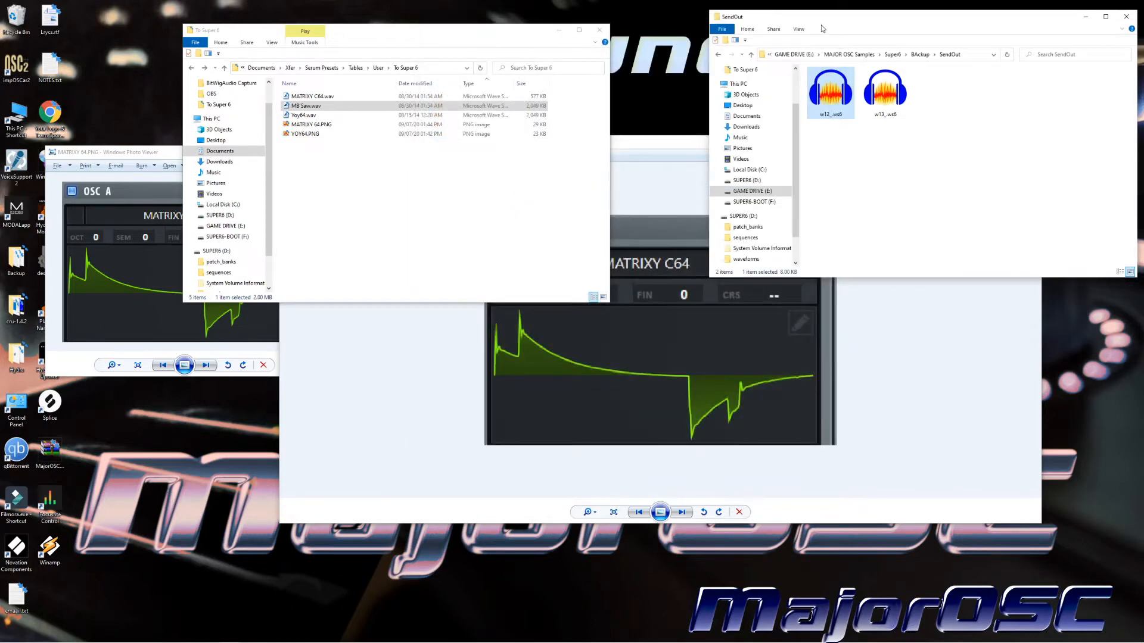